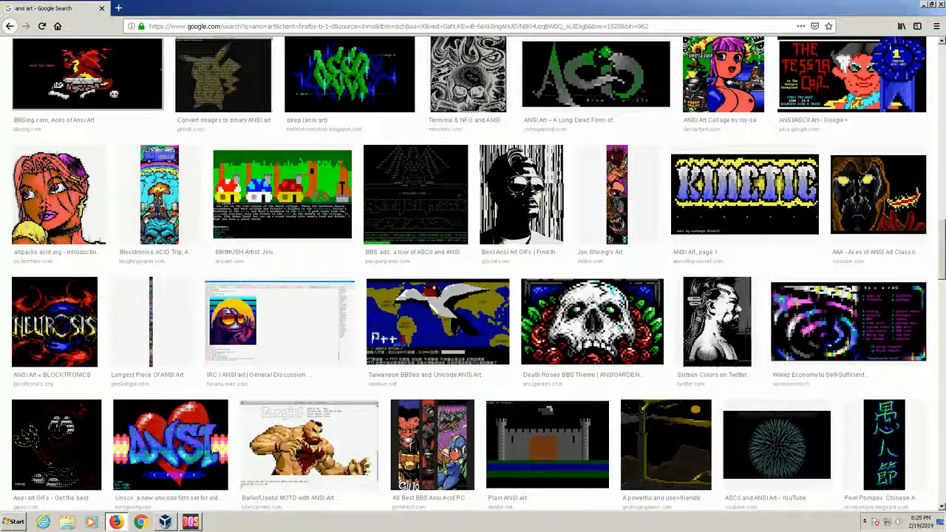
pyautogui.moveTo(308, 214)
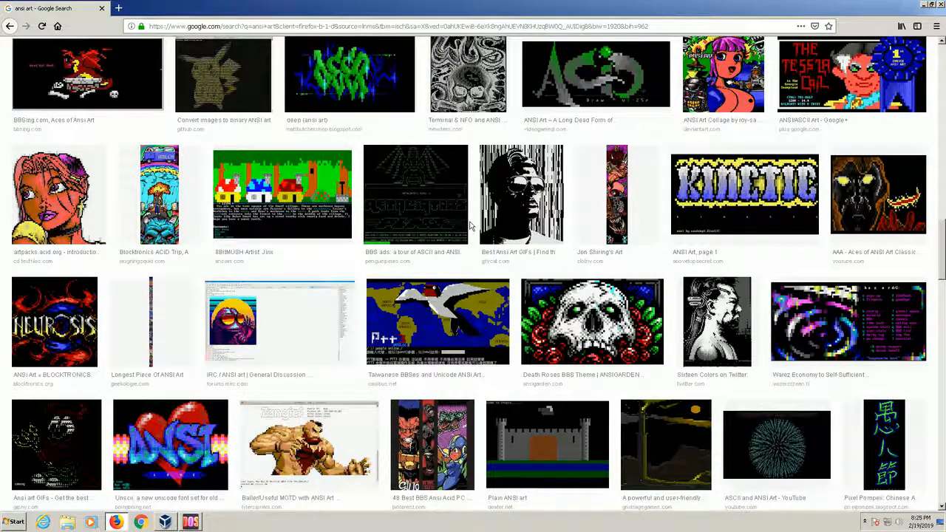
# Preview secondtofirst and Death Roses, ending on the Blocktronics ANSI Piece
pyautogui.scroll(-3)
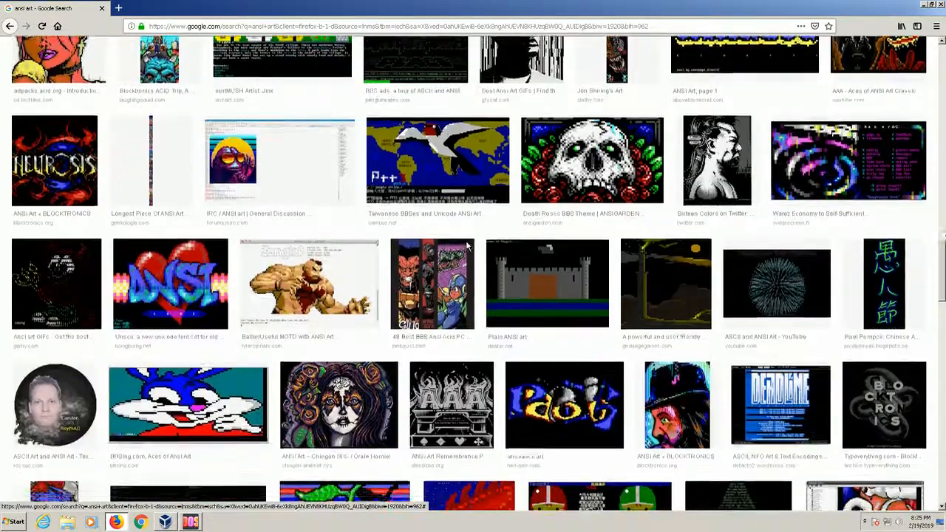
pyautogui.scroll(-3)
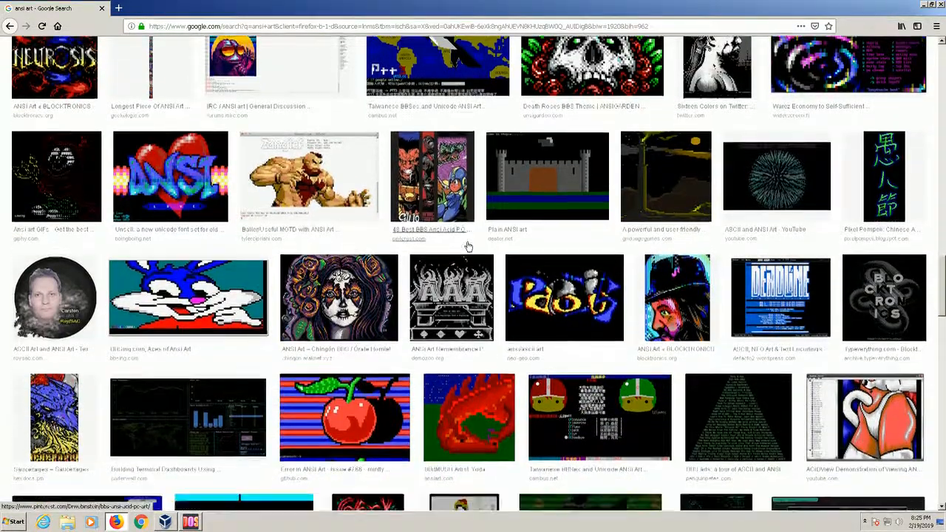
pyautogui.scroll(-3)
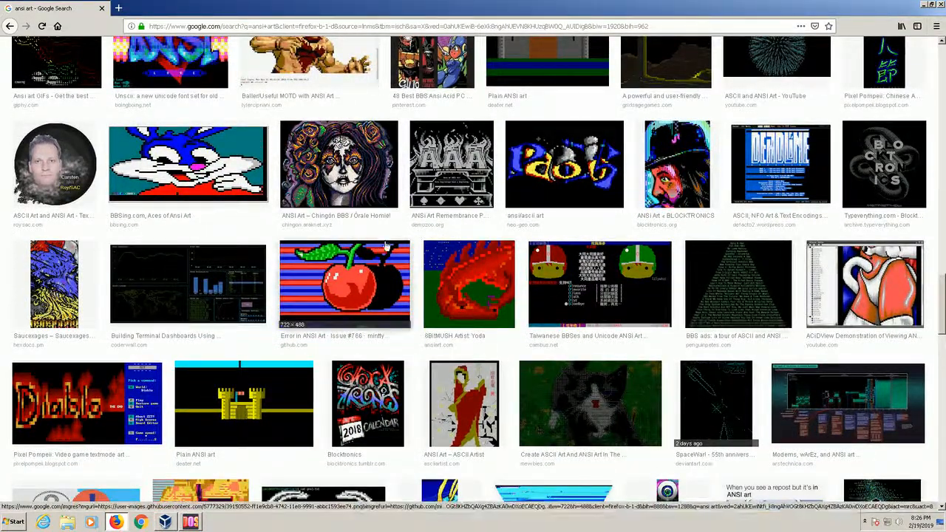
pyautogui.scroll(-3)
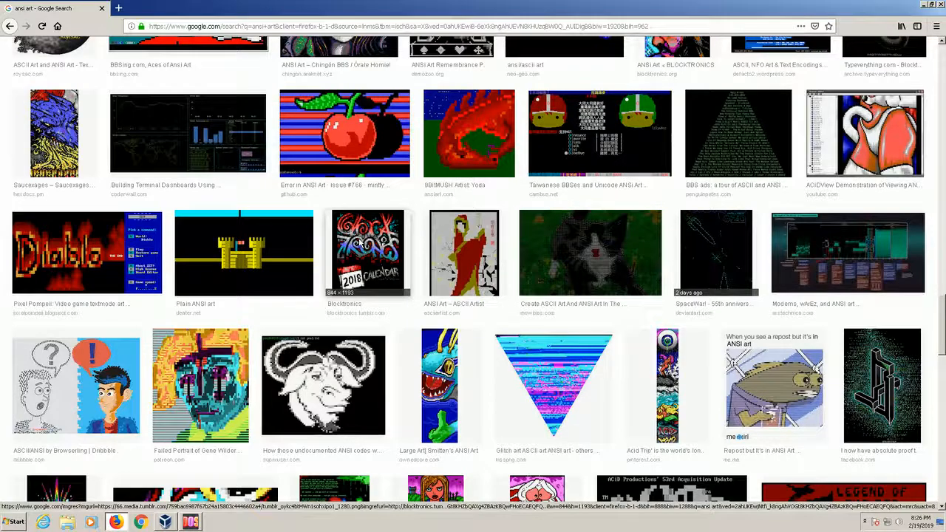
pyautogui.scroll(-3)
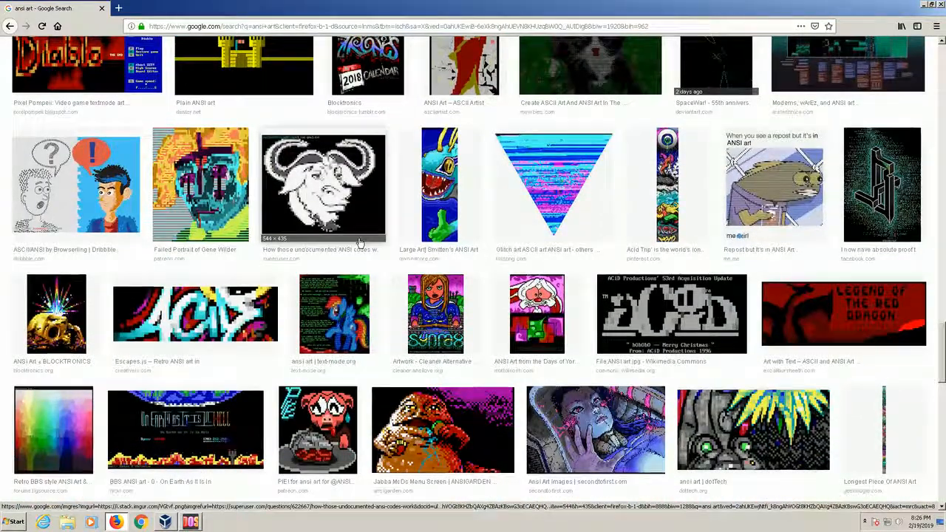
pyautogui.scroll(-3)
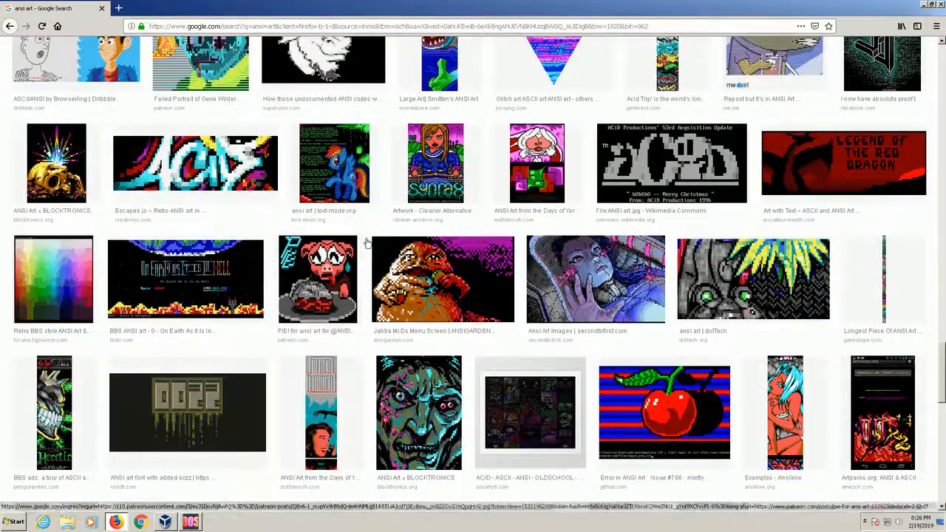
pyautogui.click(596, 279)
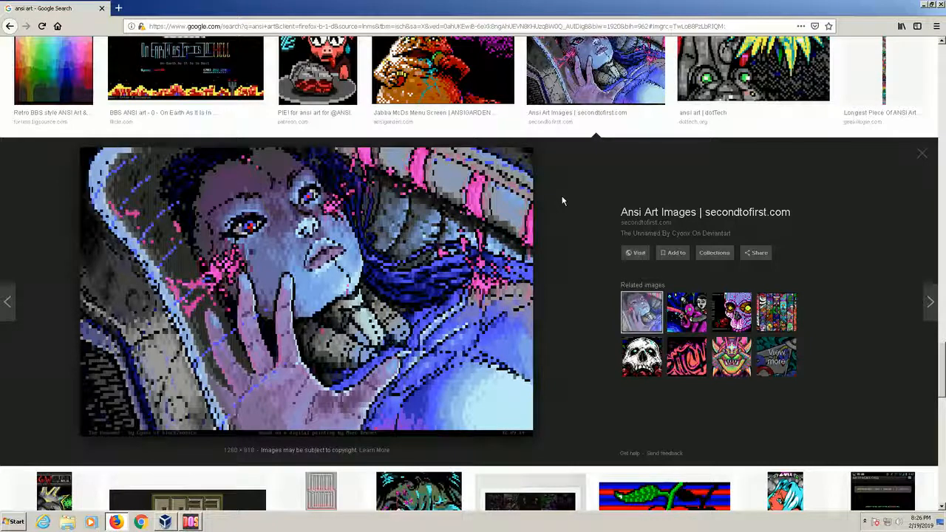
pyautogui.moveTo(232, 237)
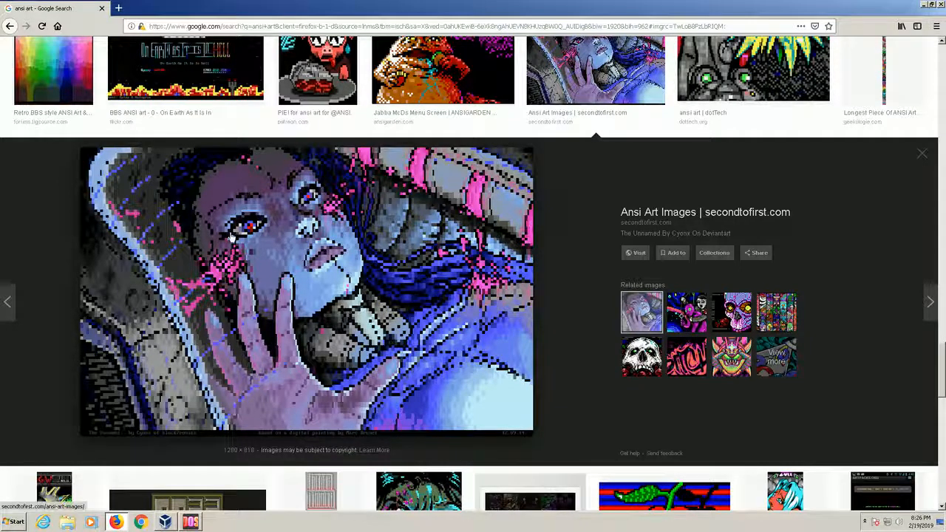
pyautogui.moveTo(310, 209)
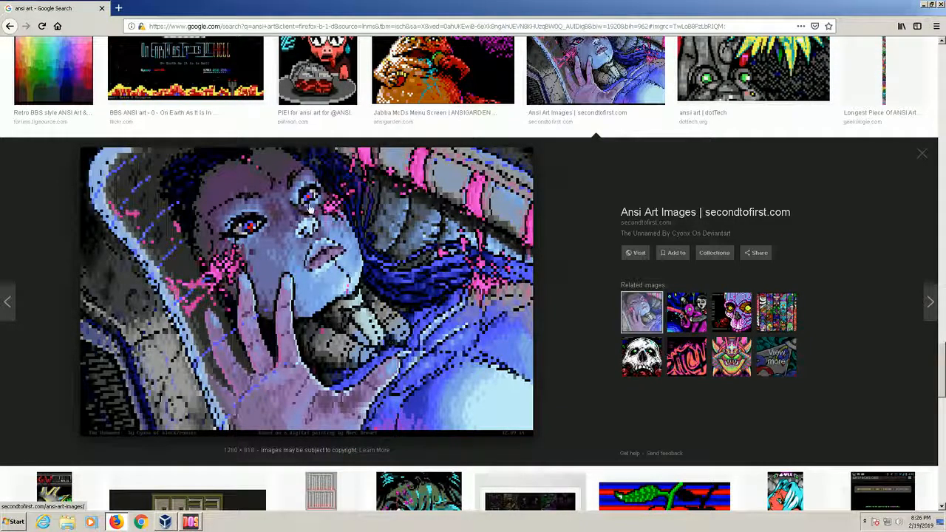
pyautogui.moveTo(211, 189)
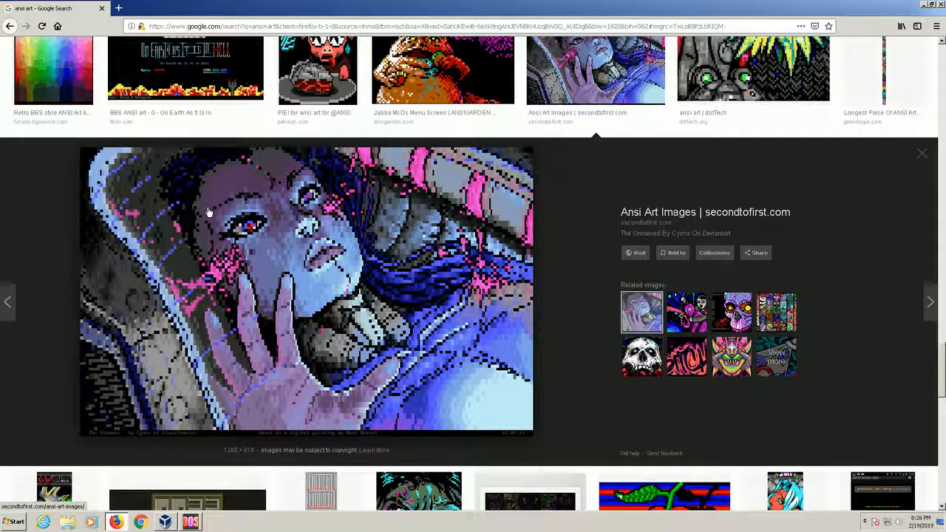
pyautogui.moveTo(126, 220)
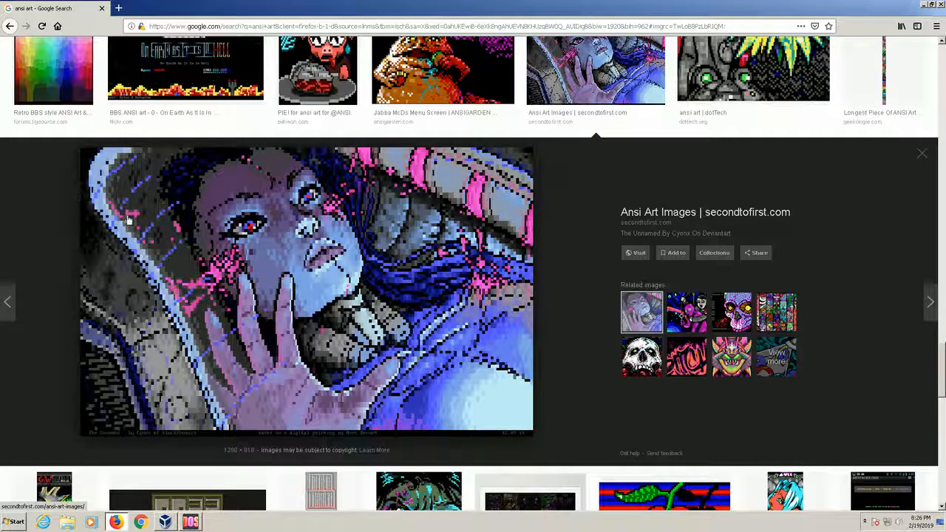
pyautogui.moveTo(60, 203)
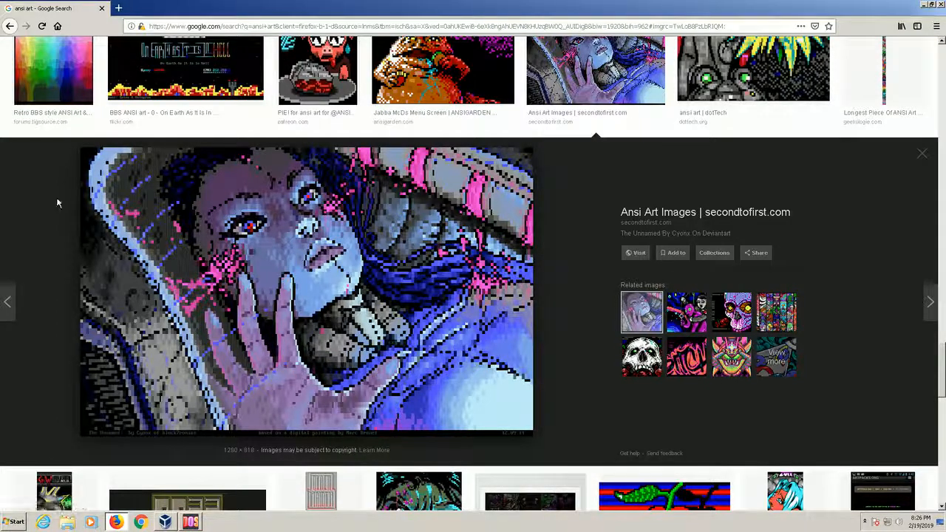
pyautogui.click(640, 357)
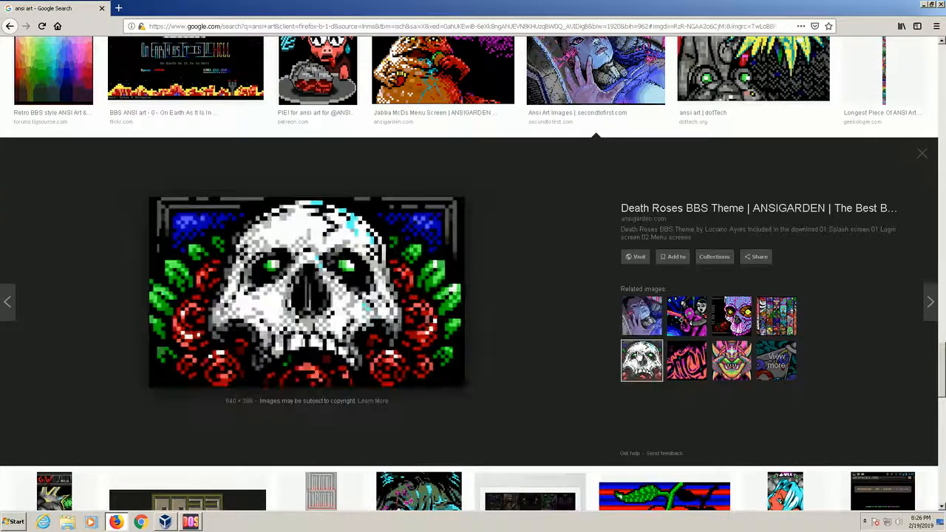
pyautogui.moveTo(731, 361)
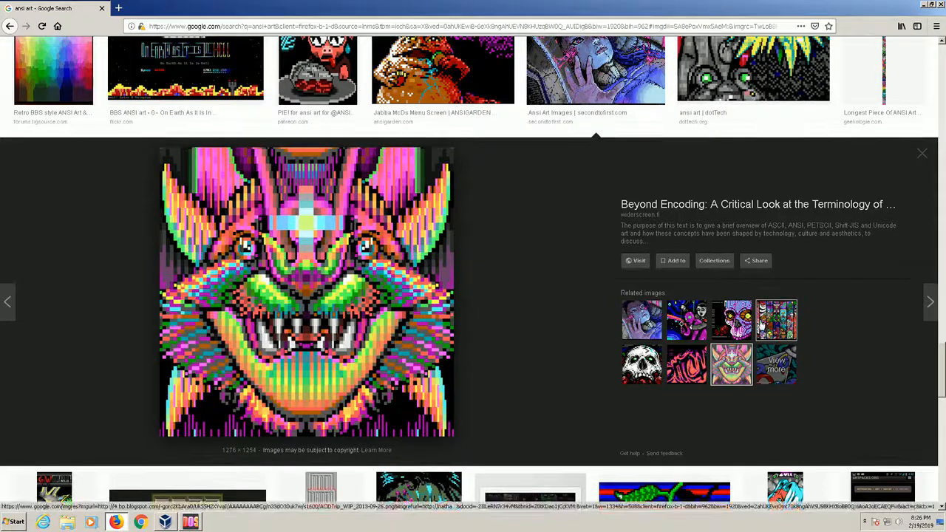
pyautogui.click(776, 320)
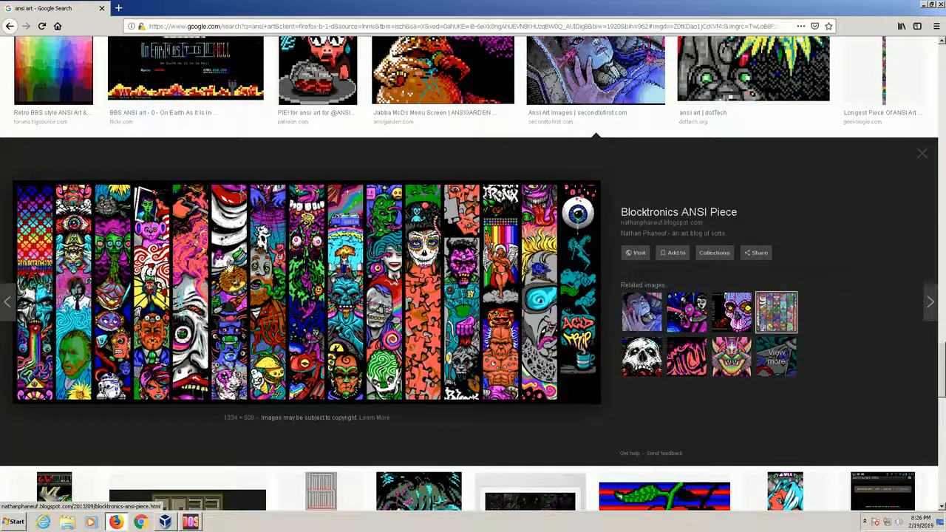
pyautogui.moveTo(295, 292)
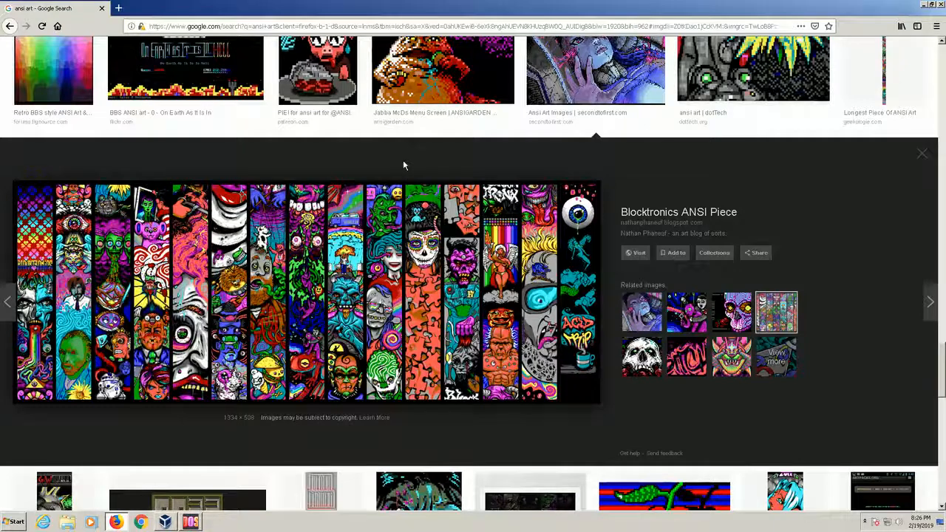
pyautogui.moveTo(444, 140)
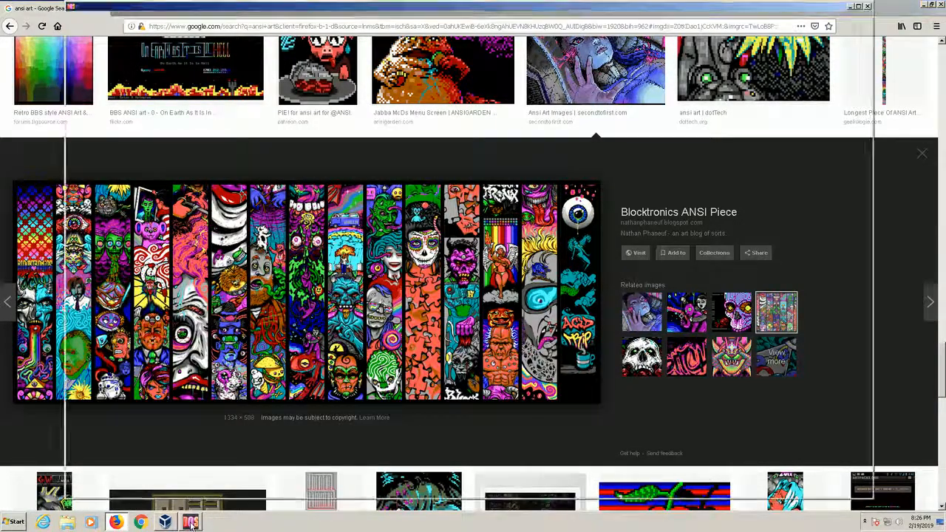
# In the DOS virtual machine, cd into THEDRAW and run thedraw
pyautogui.click(191, 522)
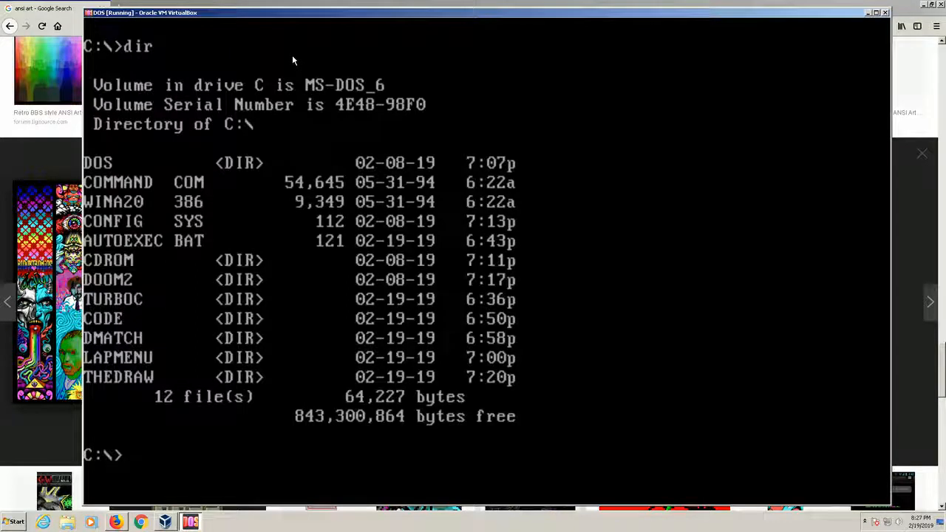
pyautogui.write('cd thedraw')
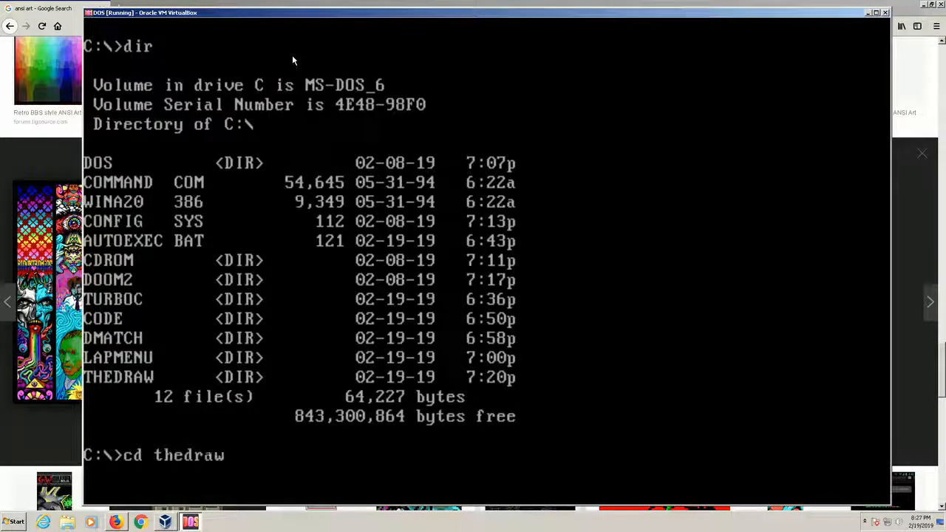
pyautogui.press('Return')
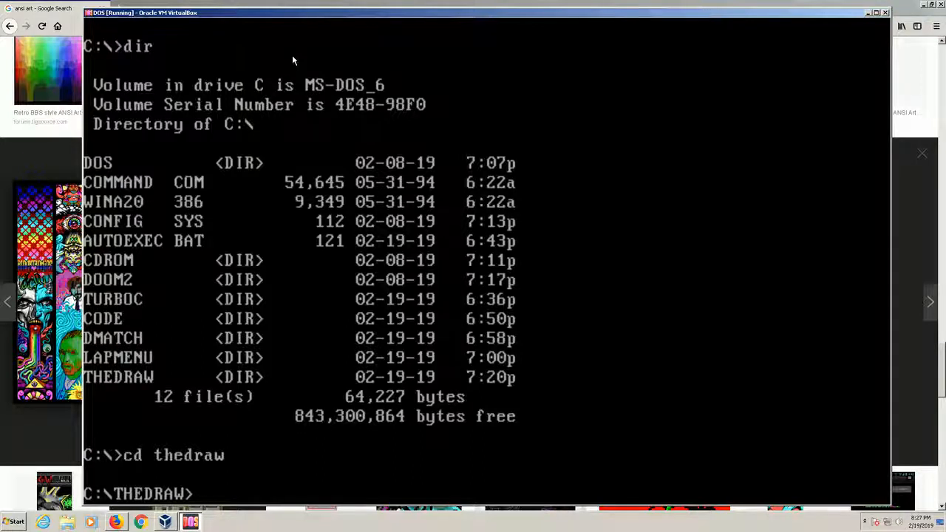
pyautogui.write('the')
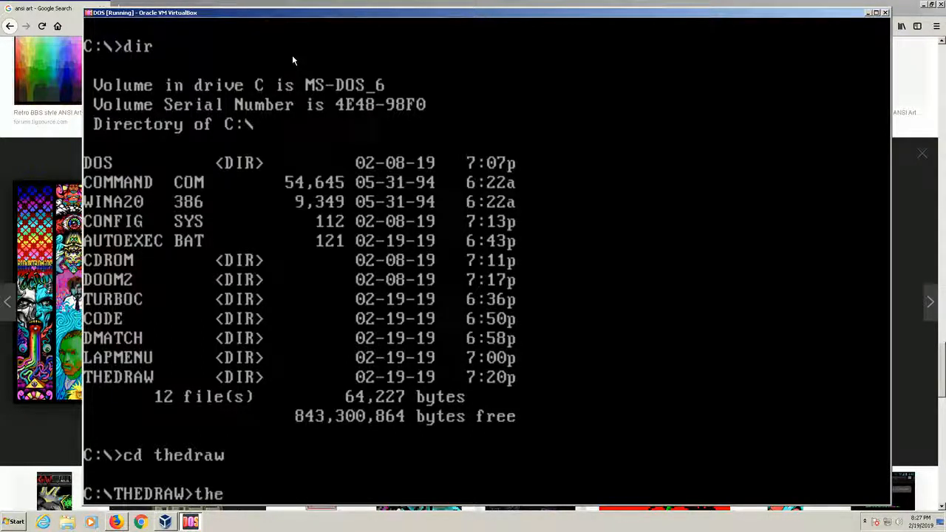
pyautogui.write('draw')
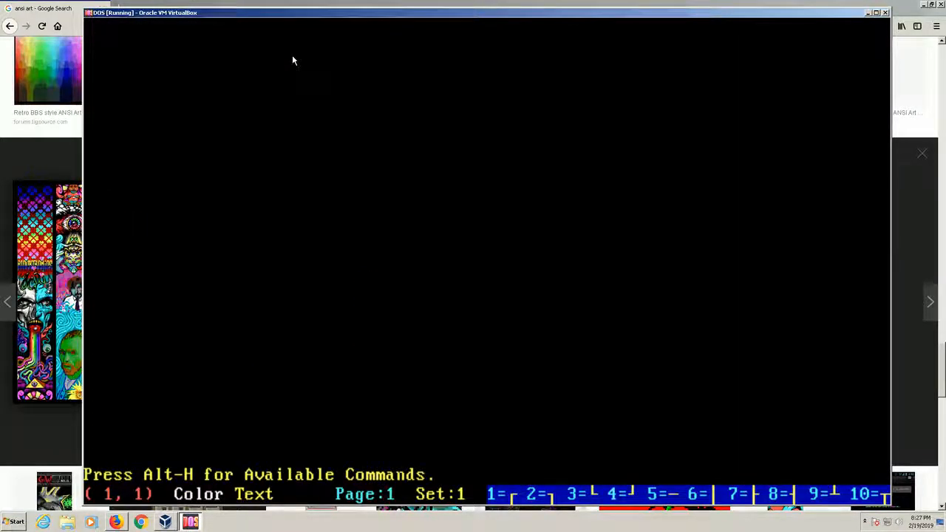
# Focus TheDraw and display the Extended Character Function Key Sets chart
pyautogui.click(137, 27)
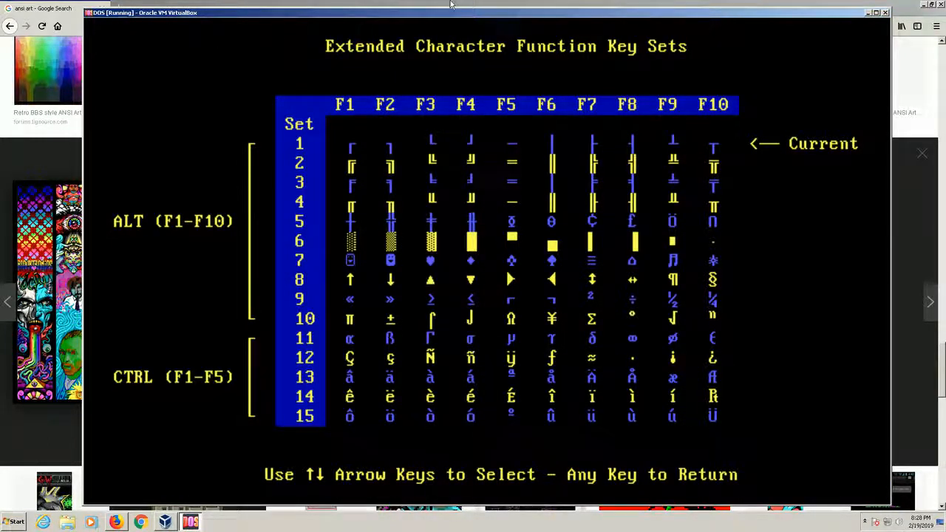
pyautogui.moveTo(481, 349)
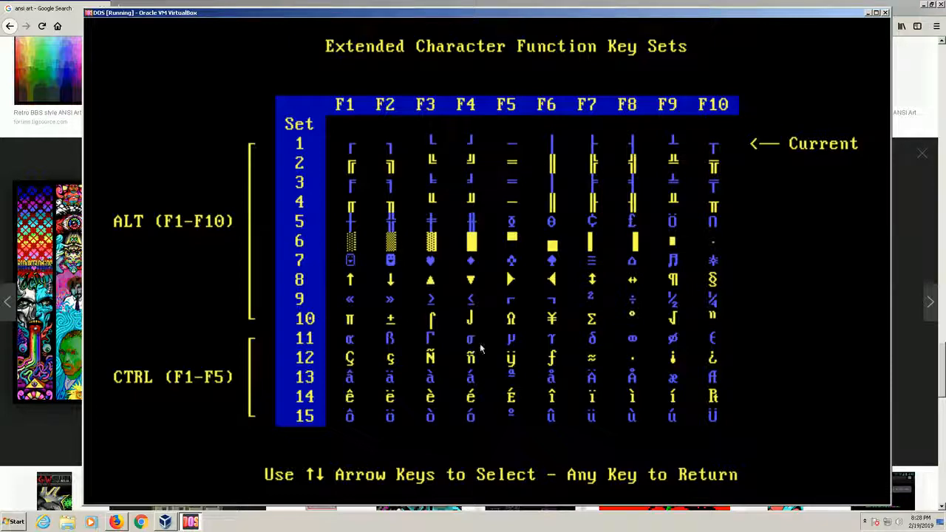
pyautogui.moveTo(351, 236)
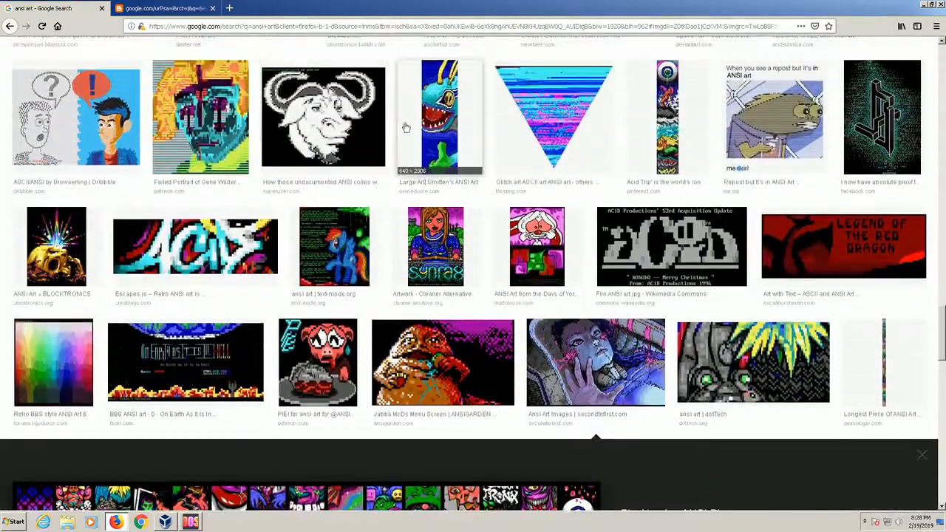
# Preview the Chingón BBS skull-and-roses artwork, then return to the DOS virtual machine
pyautogui.scroll(3)
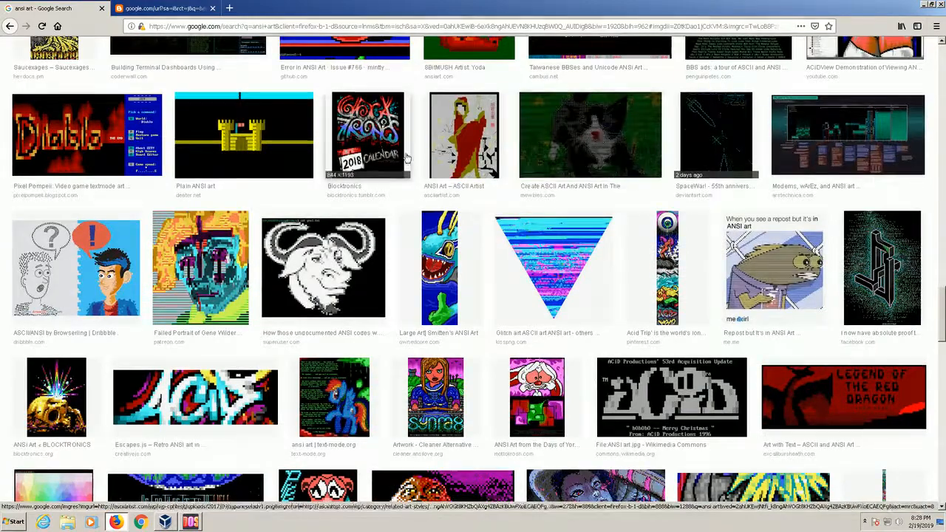
pyautogui.scroll(3)
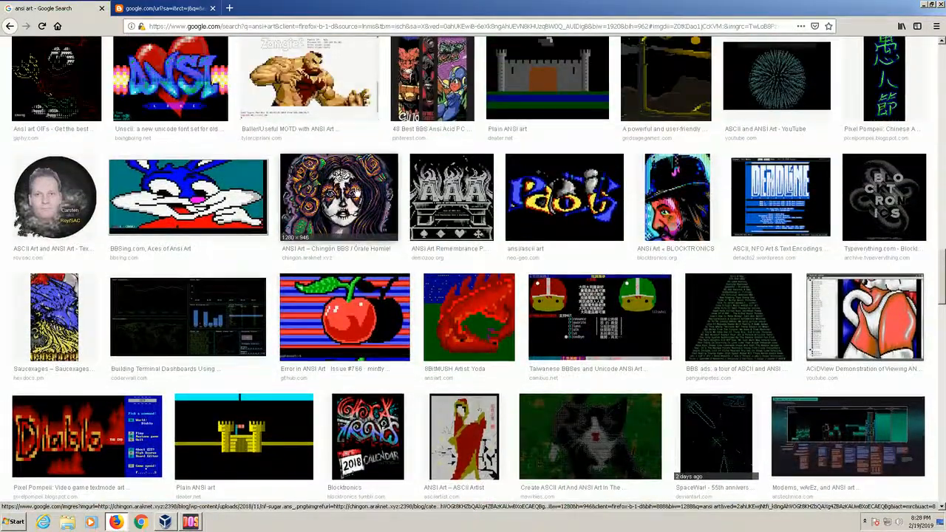
pyautogui.click(339, 196)
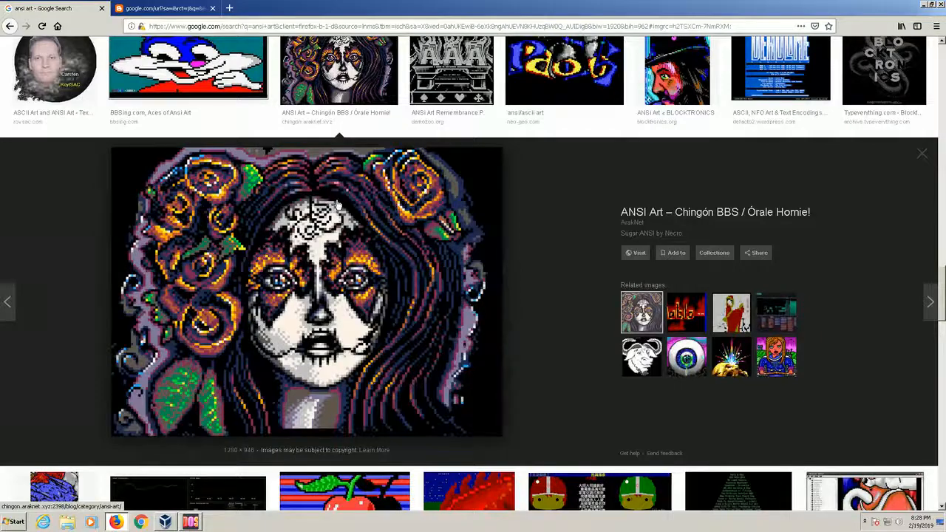
pyautogui.moveTo(341, 194)
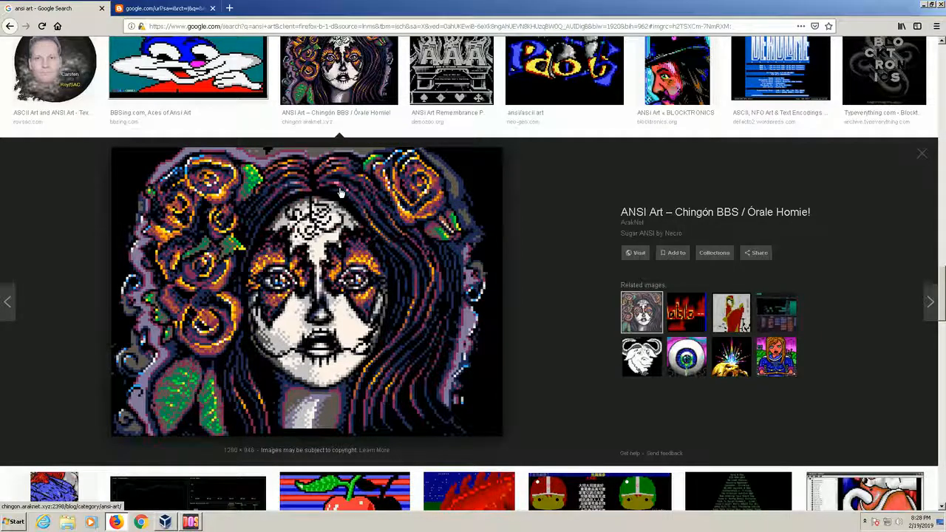
pyautogui.click(191, 522)
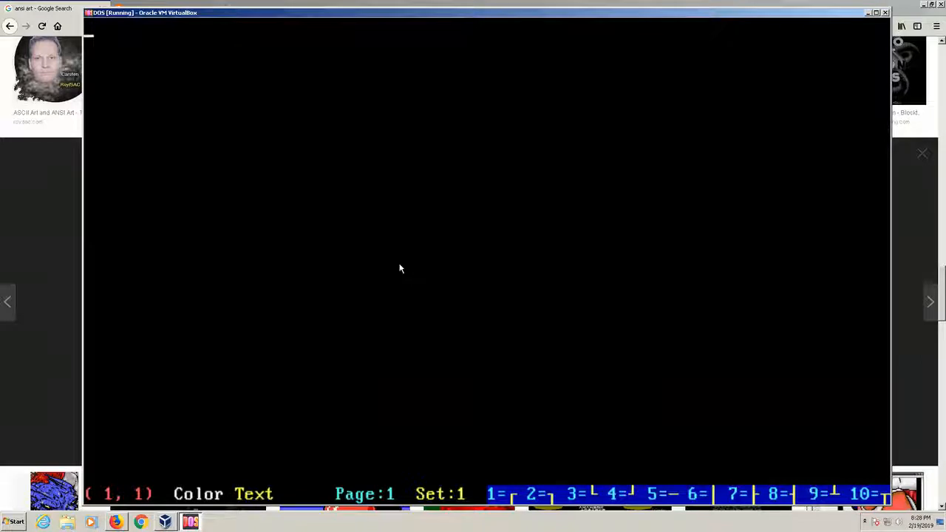
# Draw box characters, a horizontal line and a vertical ladder with line-drawing keys
pyautogui.press('down')
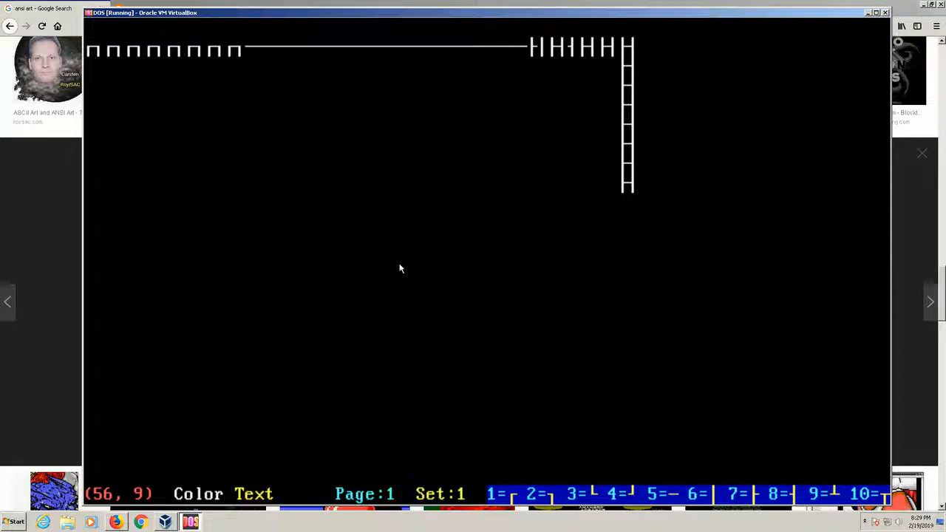
# Show the extended character key sets chart from the Options menu
pyautogui.click(299, 26)
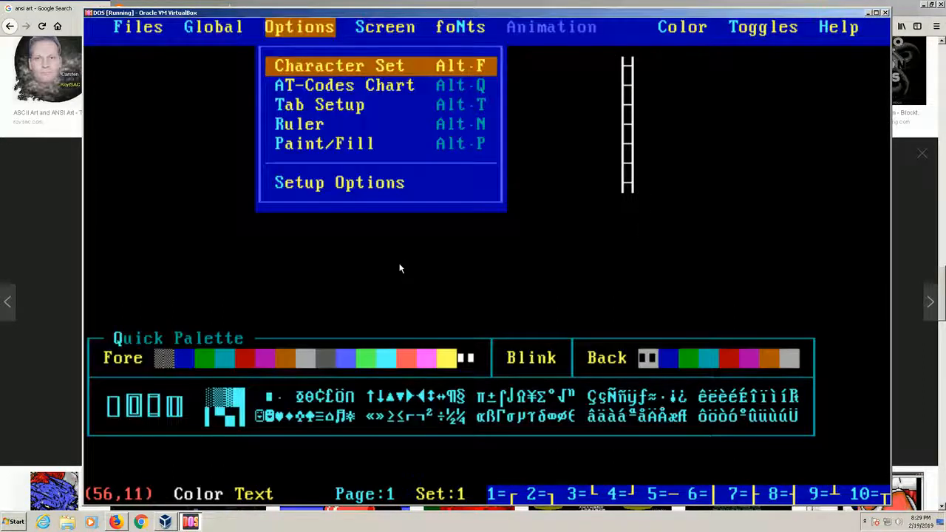
pyautogui.click(338, 65)
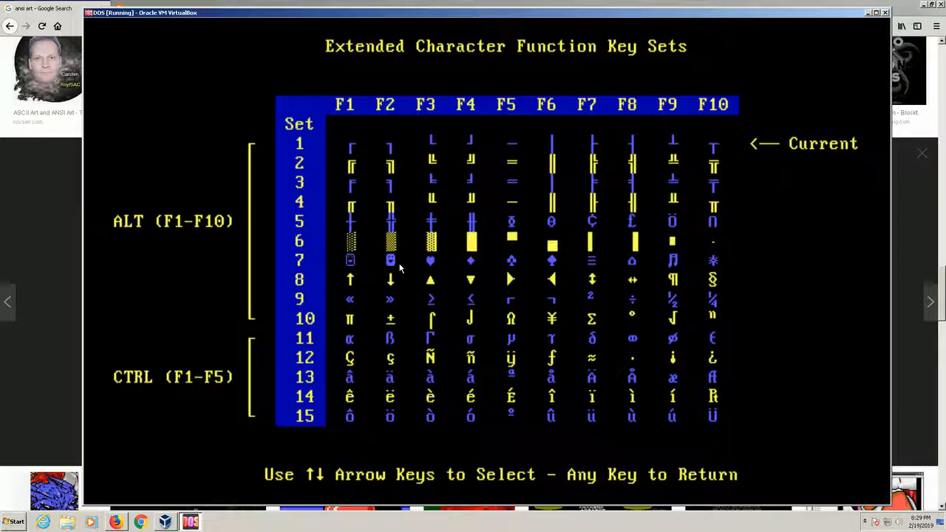
pyautogui.moveTo(436, 165)
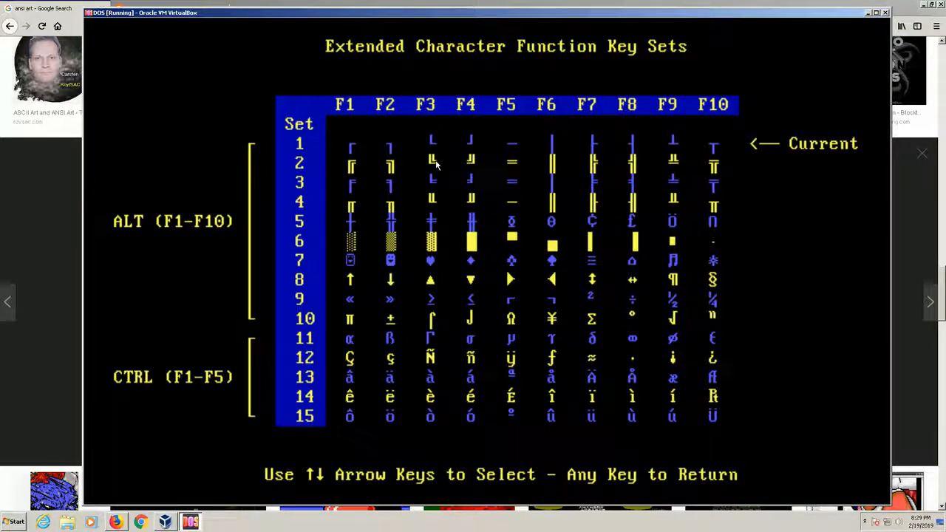
pyautogui.moveTo(473, 161)
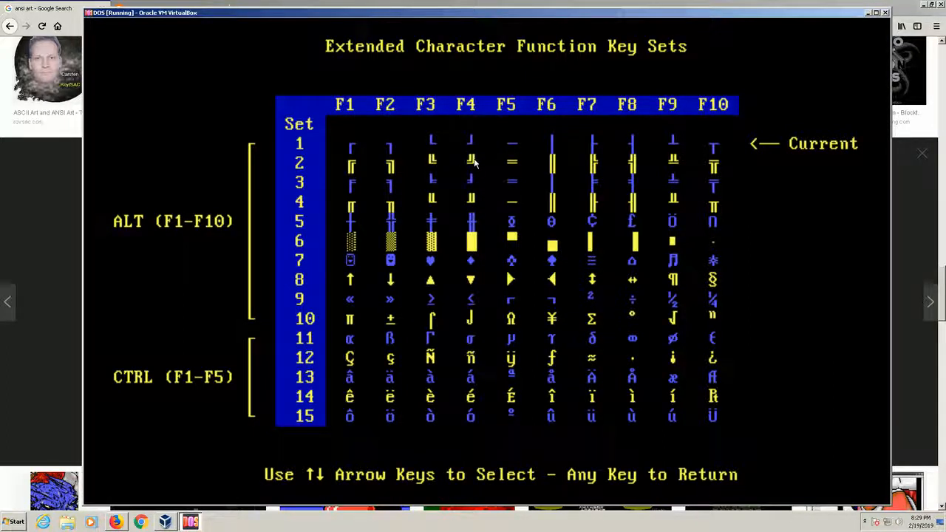
pyautogui.moveTo(470, 158)
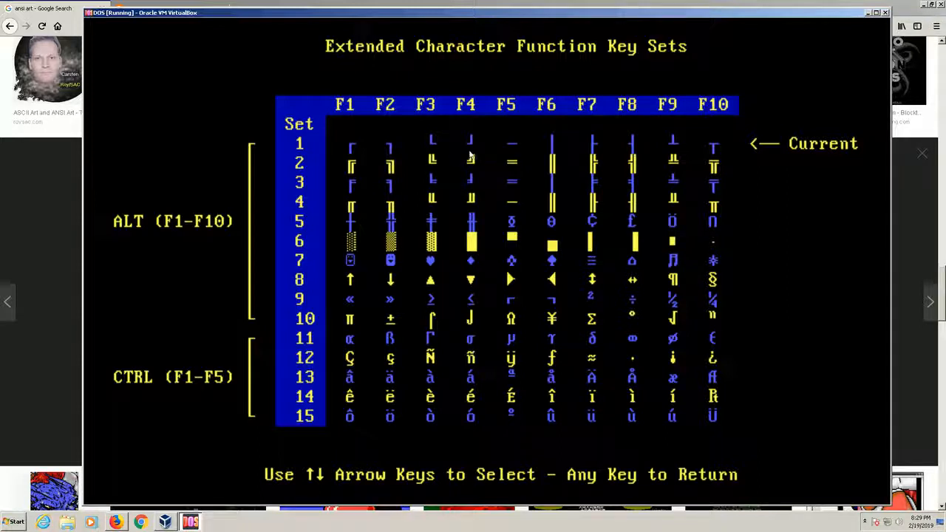
pyautogui.moveTo(439, 173)
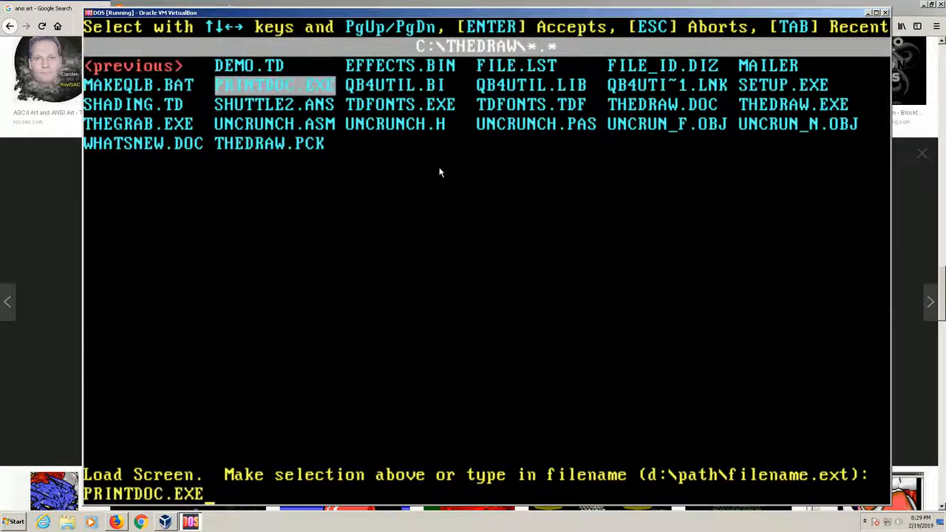
# Load SHUTTLE2.ANS and bring the extended character key sets chart back up
pyautogui.press('down')
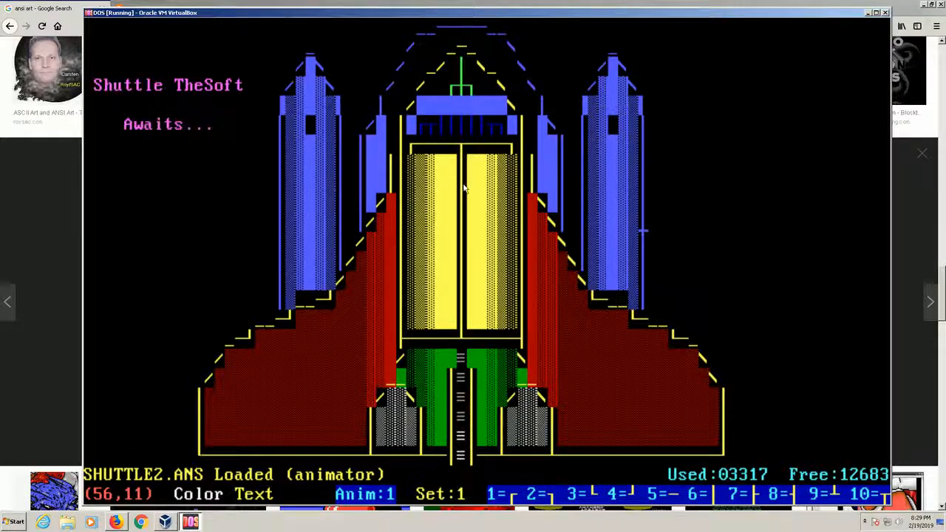
pyautogui.click(299, 27)
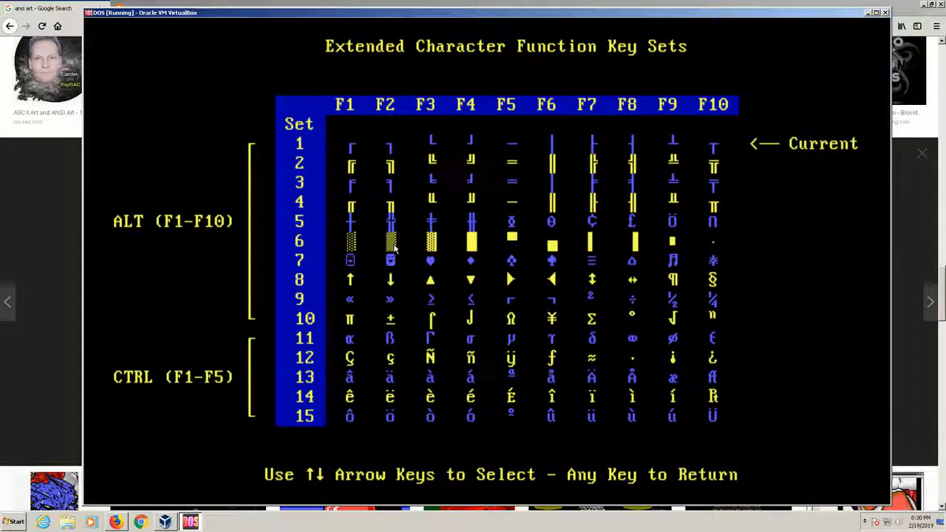
pyautogui.moveTo(431, 248)
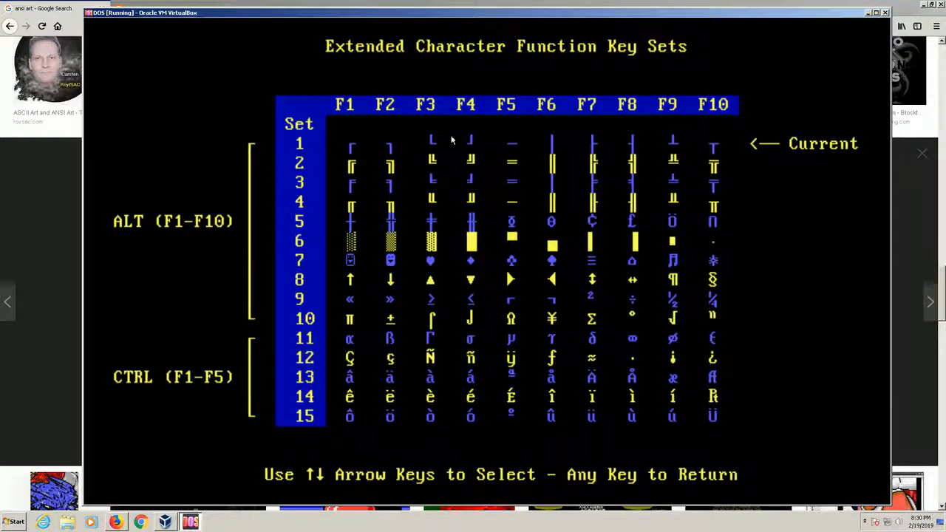
pyautogui.moveTo(480, 162)
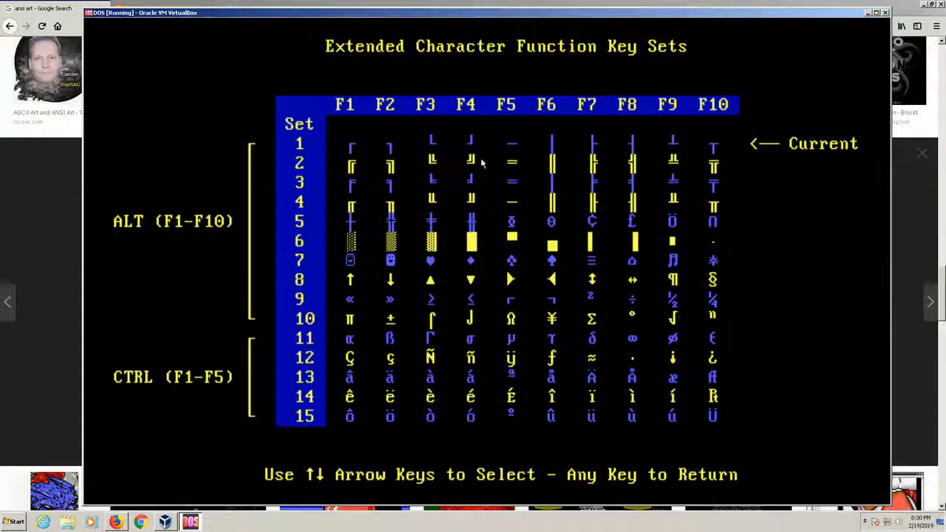
pyautogui.moveTo(516, 205)
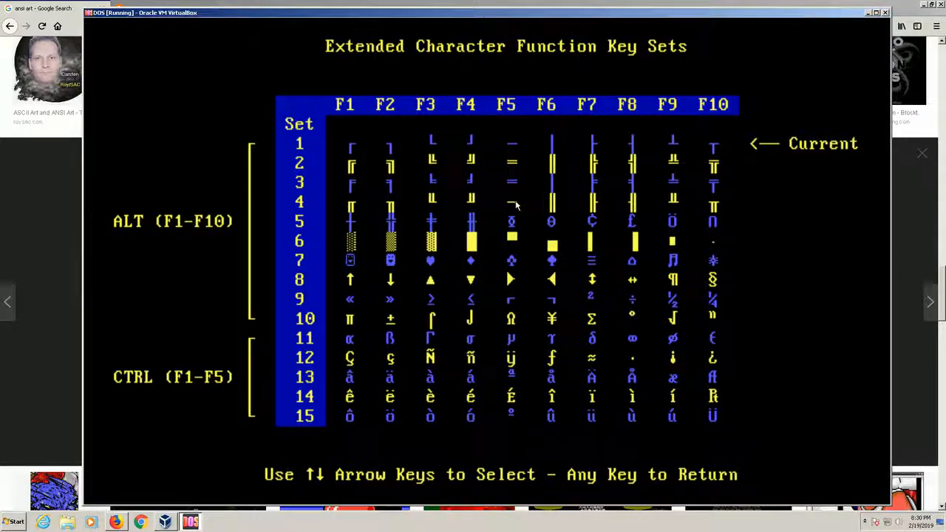
pyautogui.moveTo(320, 124)
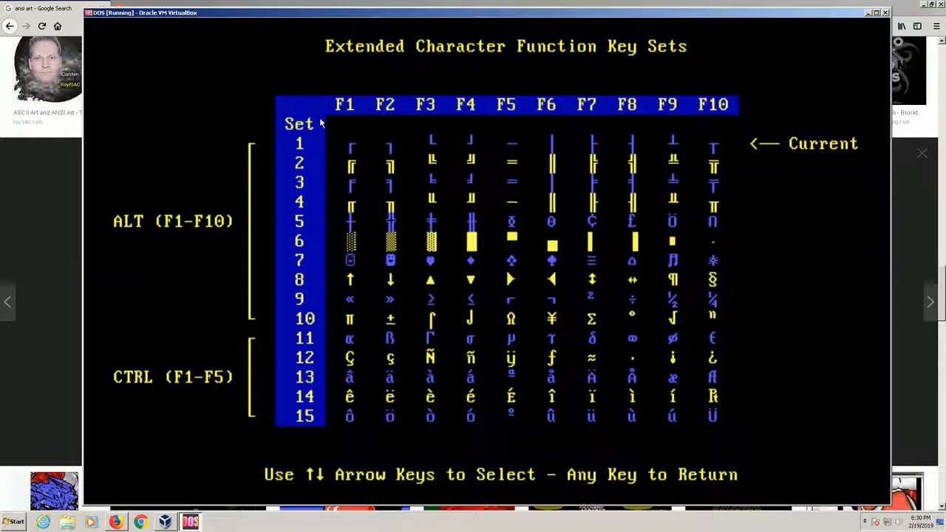
pyautogui.moveTo(521, 221)
pyautogui.write('dir')
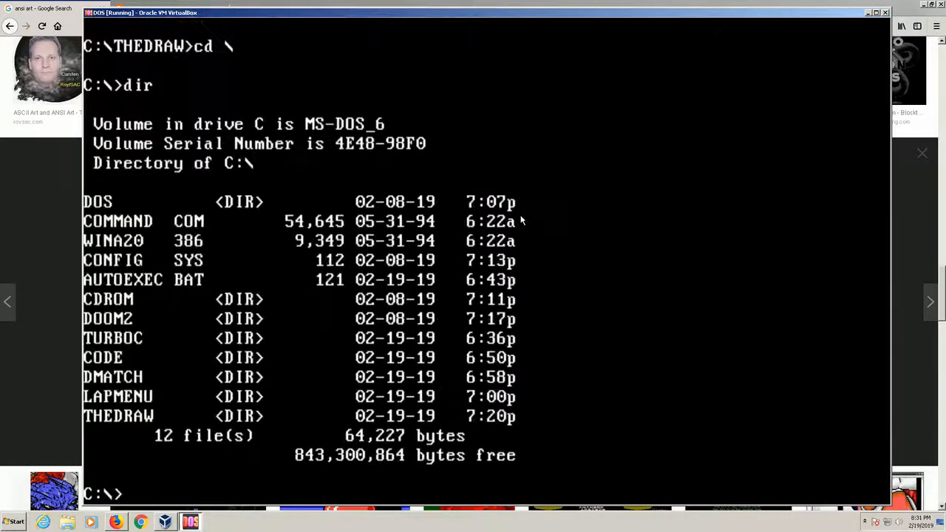
# Change into the DOOM2 folder and list its files
pyautogui.write('cd dma')
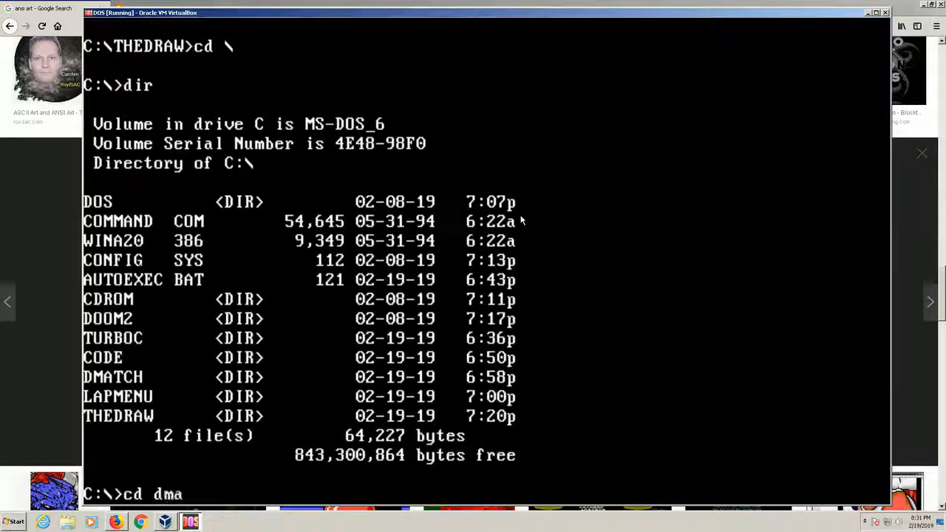
pyautogui.write('tch')
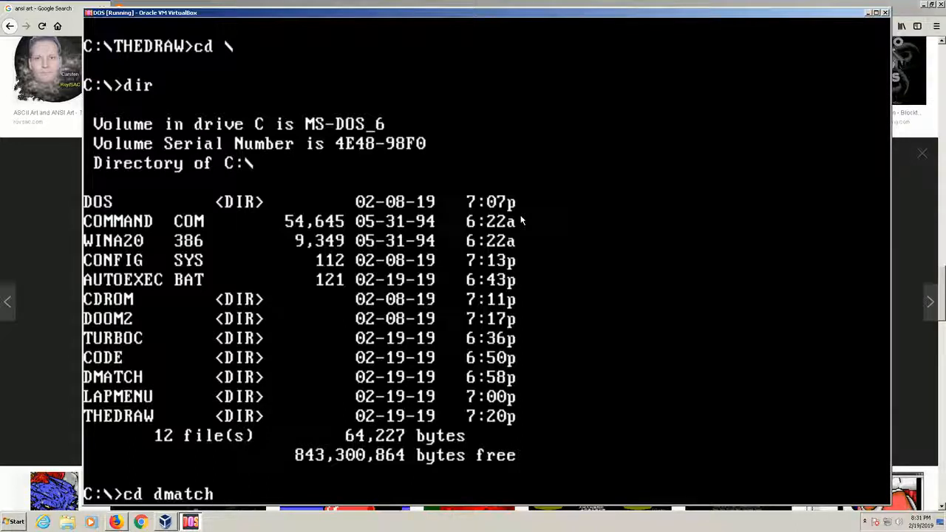
pyautogui.press('Return')
pyautogui.write('dir')
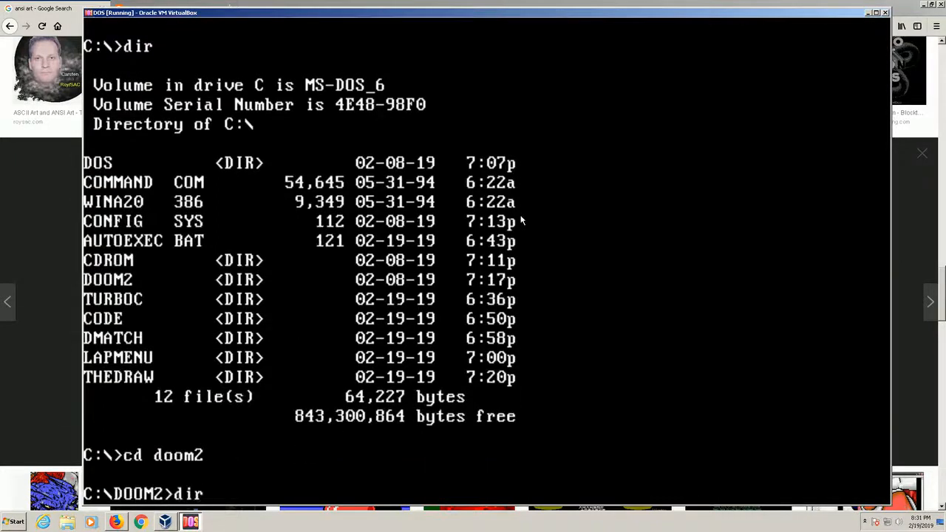
pyautogui.press('Return')
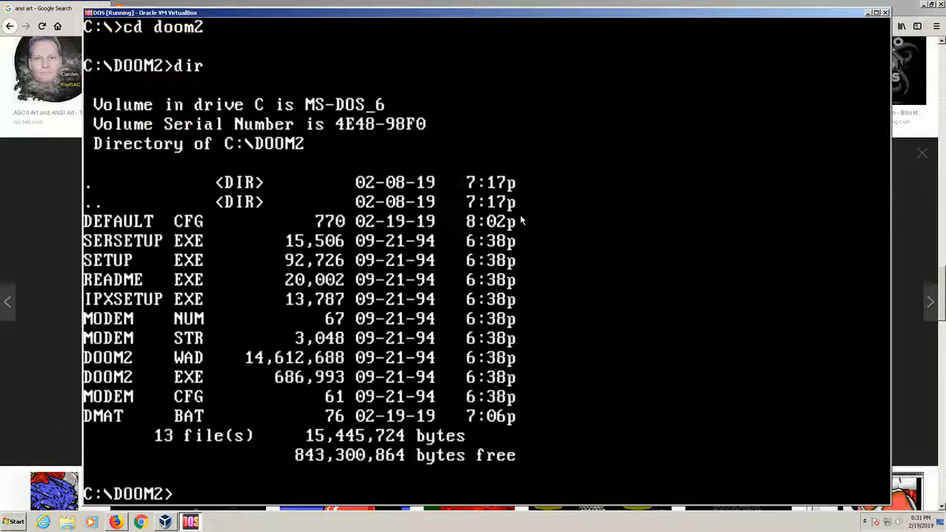
pyautogui.moveTo(225, 250)
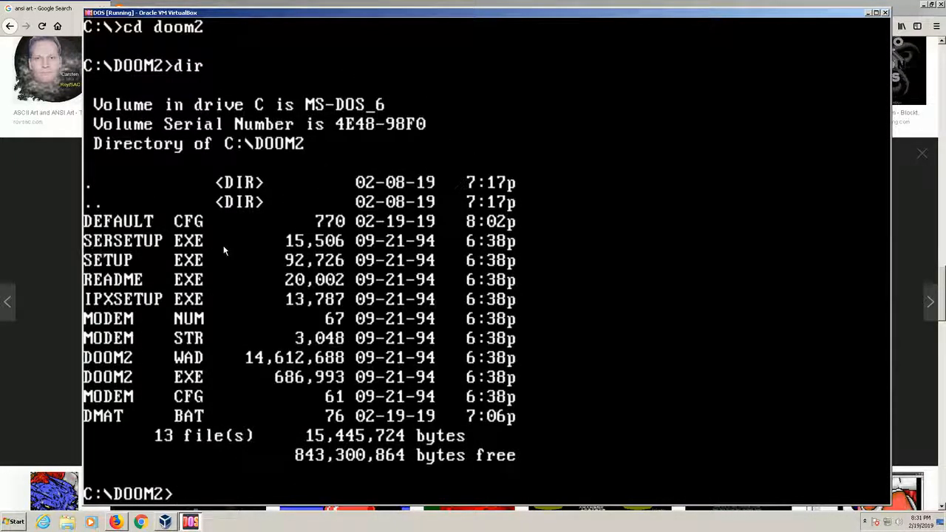
pyautogui.moveTo(185, 244)
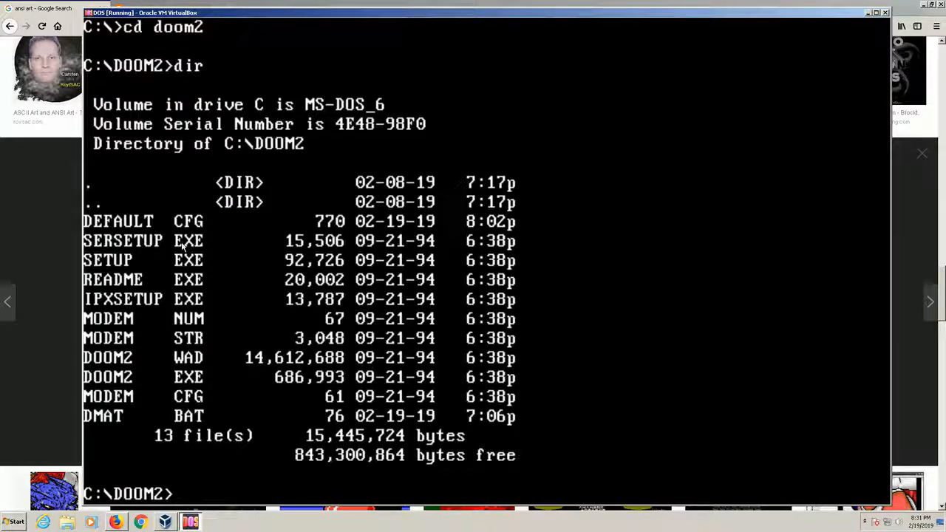
# Open DMAT.BAT in MS-DOS Editor with edit dmat.bat
pyautogui.write('edit')
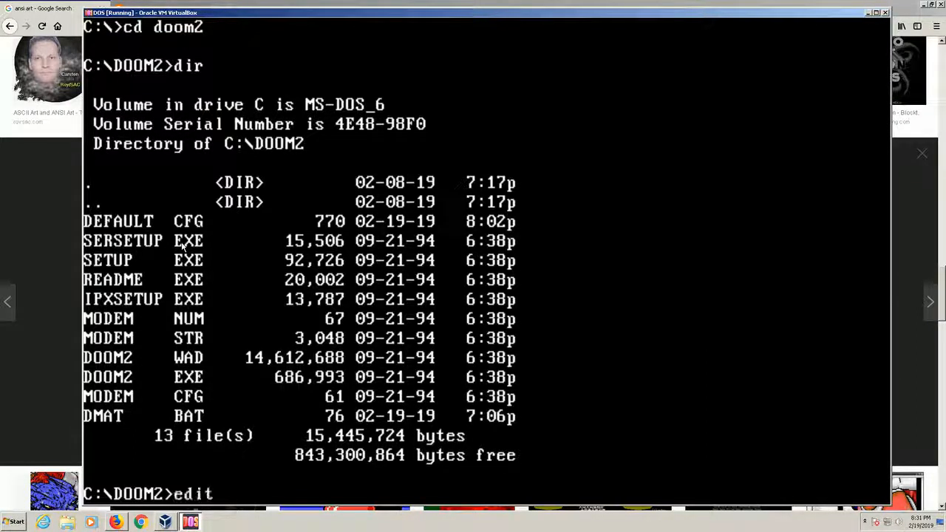
pyautogui.write('dmat.b')
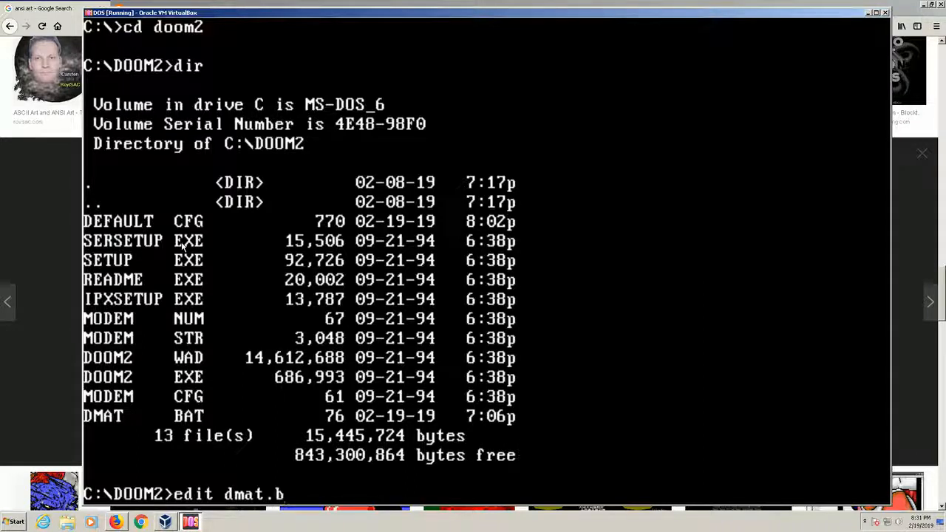
pyautogui.press('Return')
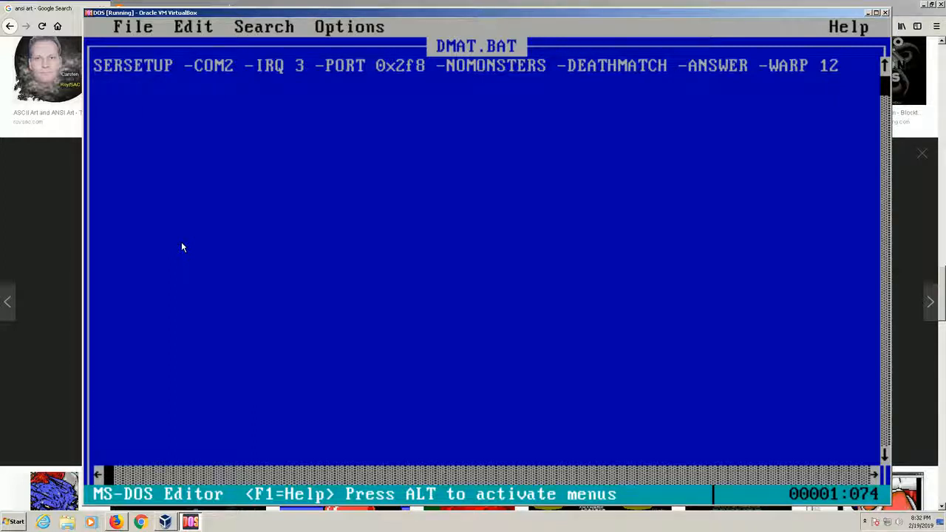
# Read DMAT.BAT's SERSETUP deathmatch line and exit the editor via File > Exit
pyautogui.click(133, 27)
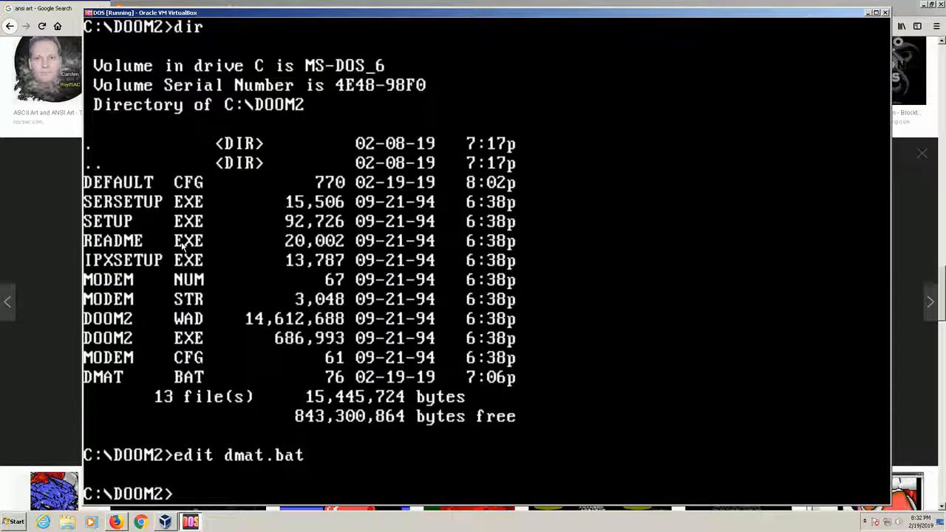
# List LAPMENU's .ANS screens and .H headers, then launch MS-DOS Editor
pyautogui.write('cd ..')
pyautogui.write('dir')
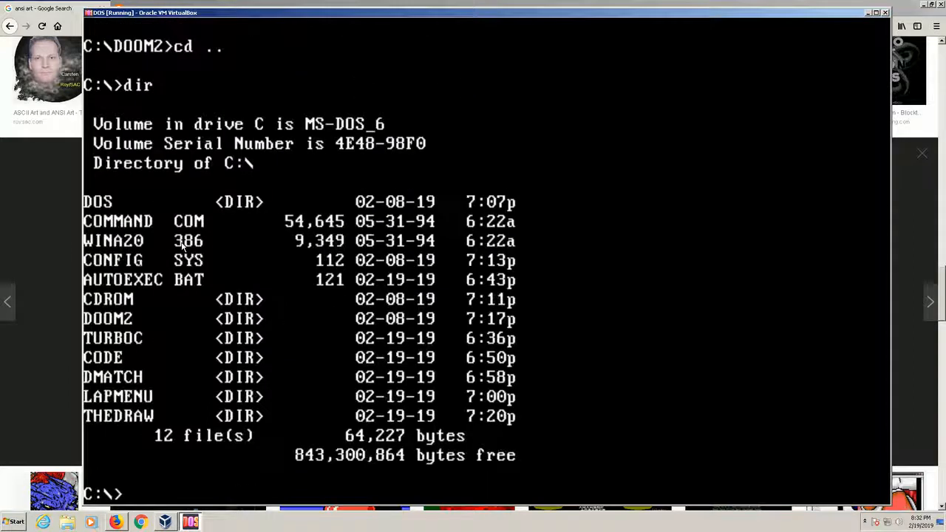
pyautogui.write('cd')
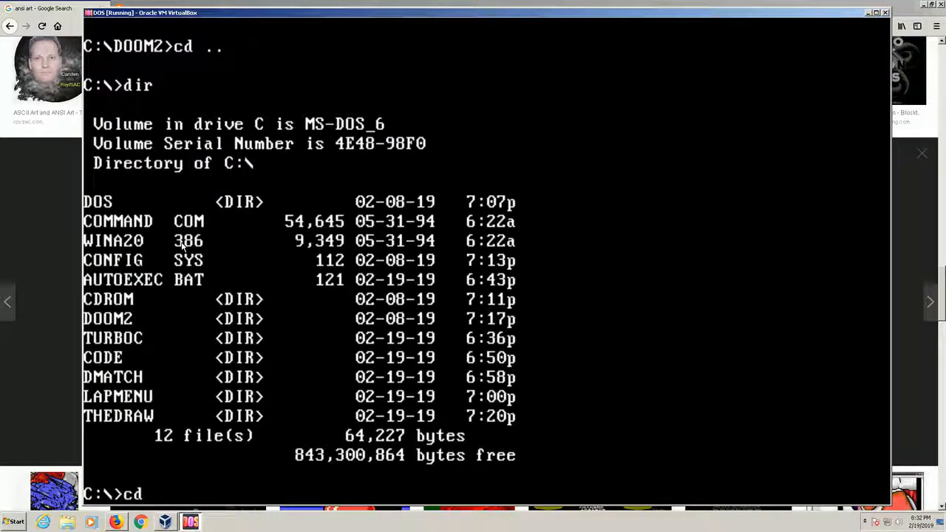
pyautogui.write('lapmenu')
pyautogui.write('dir')
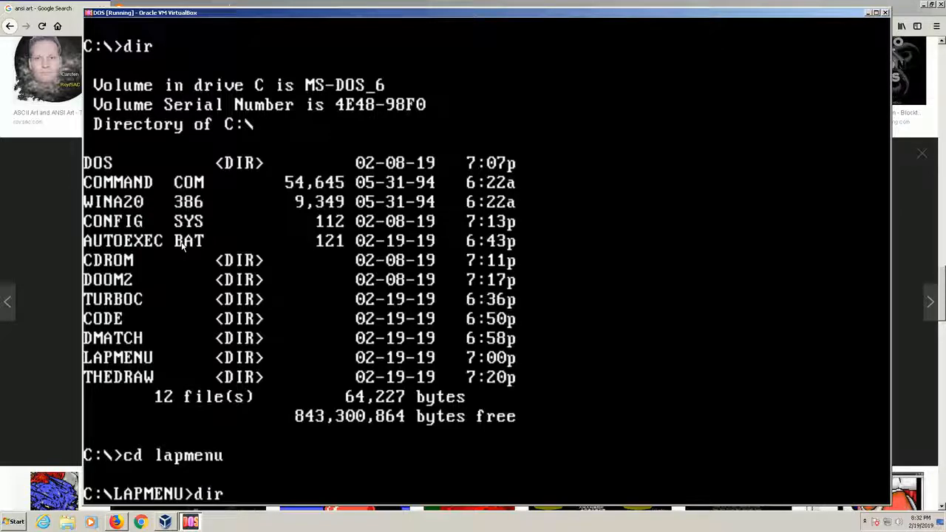
pyautogui.press('Return')
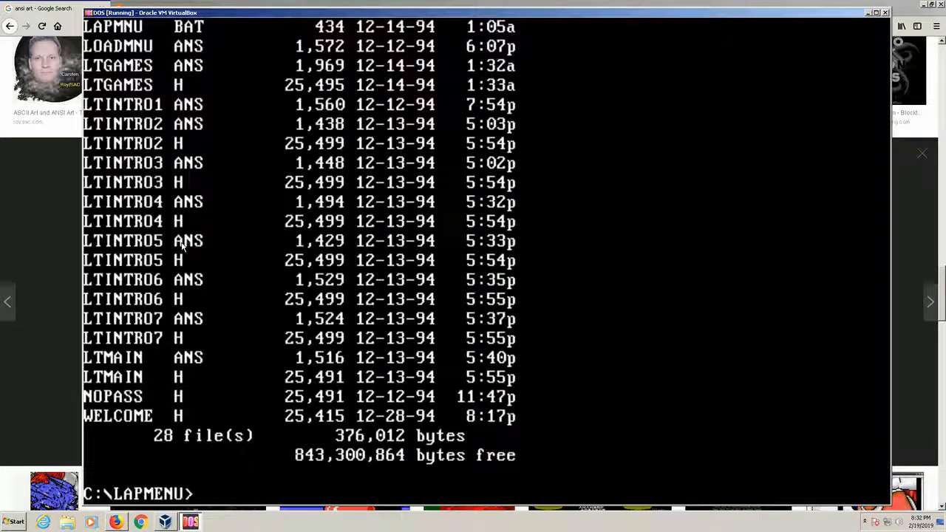
pyautogui.write('edit')
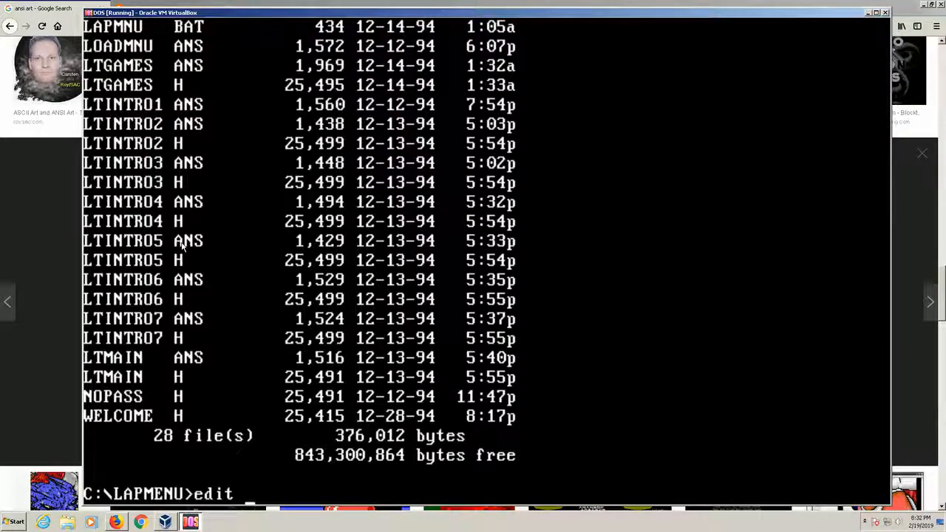
pyautogui.press('Return')
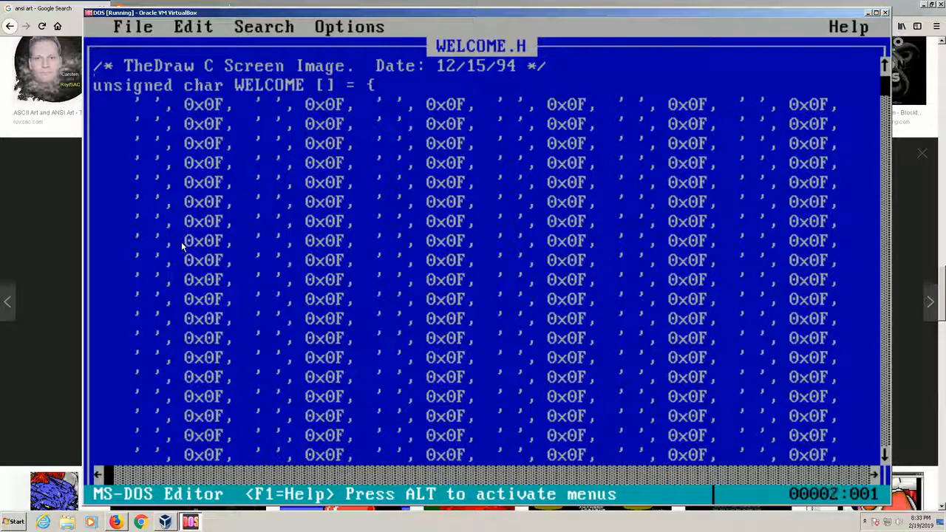
# Scroll through WELCOME.H's TheDraw character and attribute byte pairs in EDIT
pyautogui.scroll(-3)
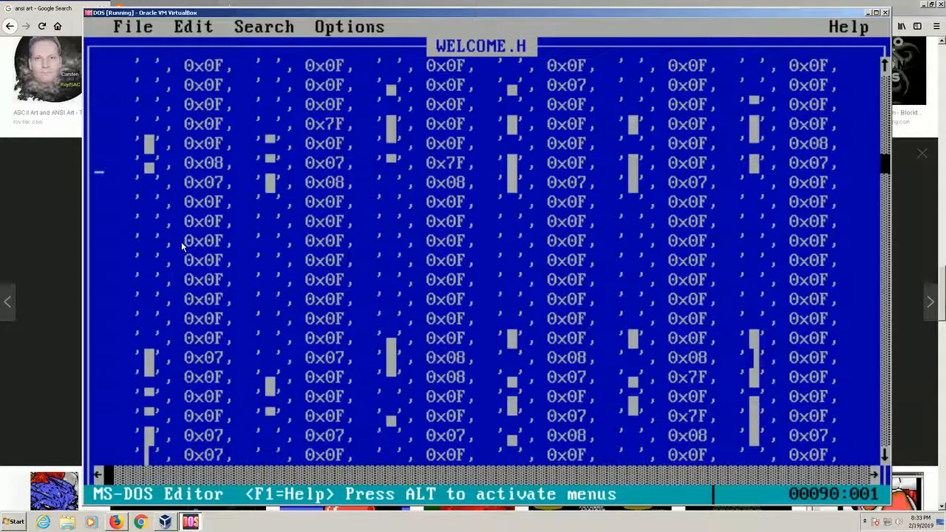
pyautogui.scroll(-3)
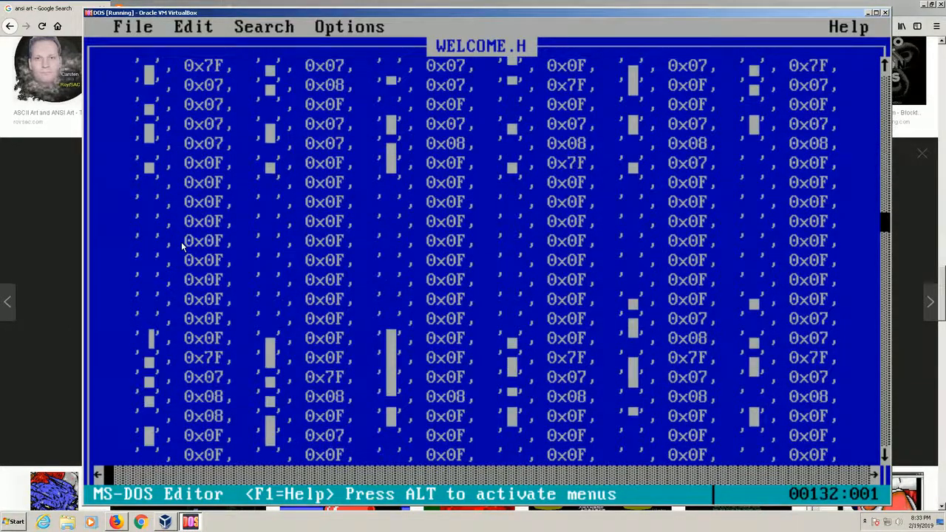
pyautogui.scroll(-3)
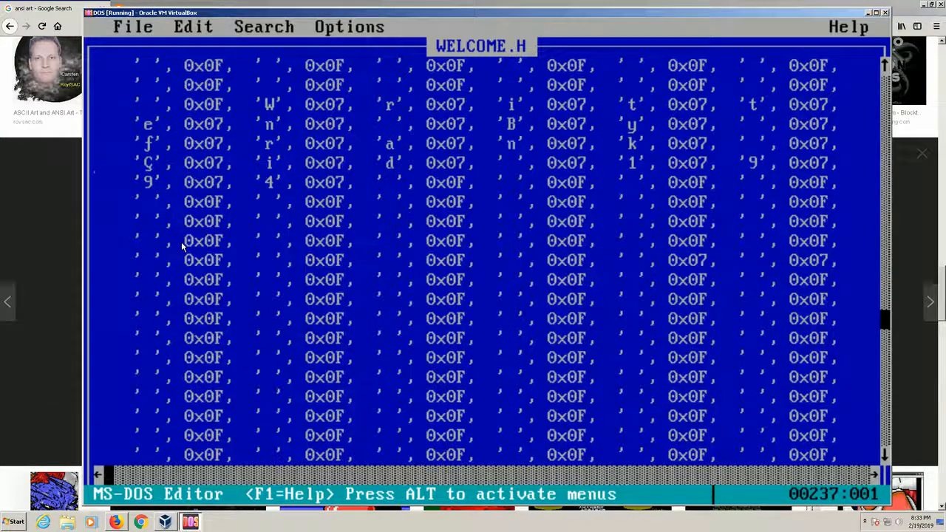
pyautogui.scroll(-3)
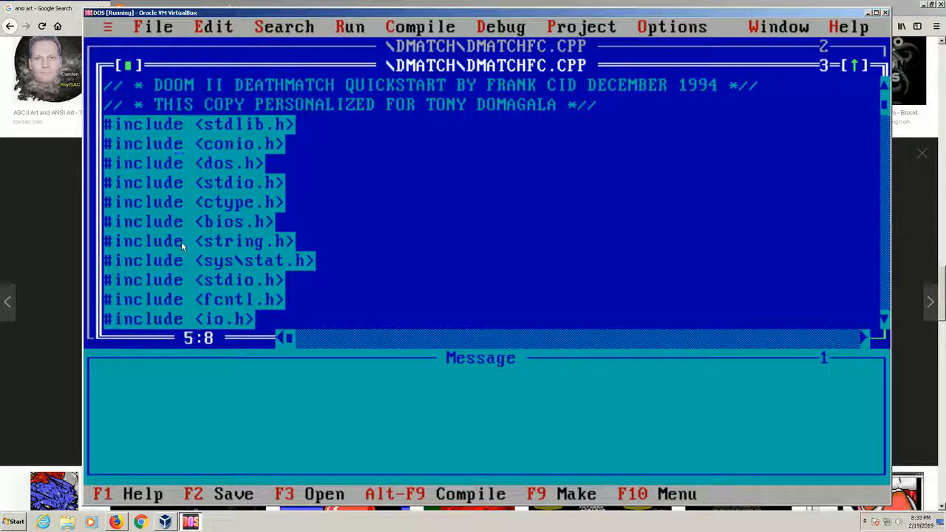
# Scroll DMATCHFC.CPP past its welcome.h includes, prototypes and globals to main() and intro()
pyautogui.press('Down')
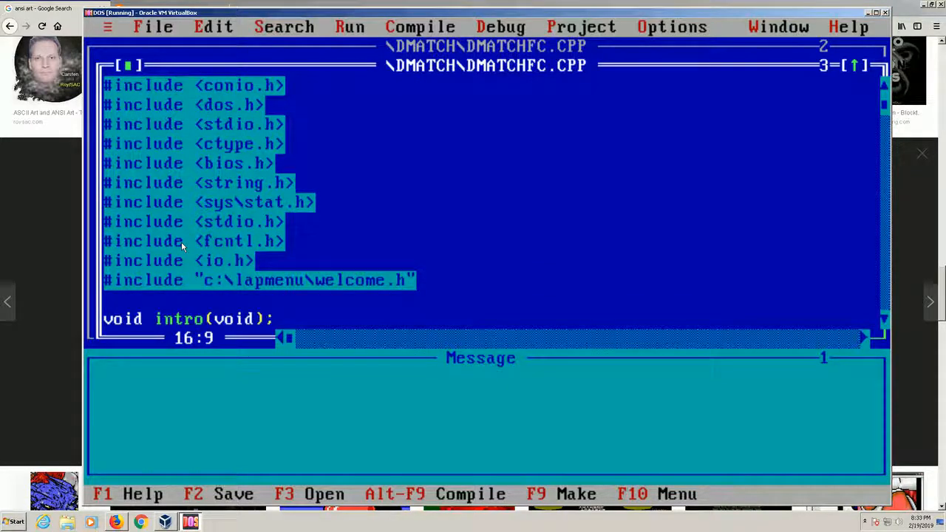
pyautogui.scroll(-3)
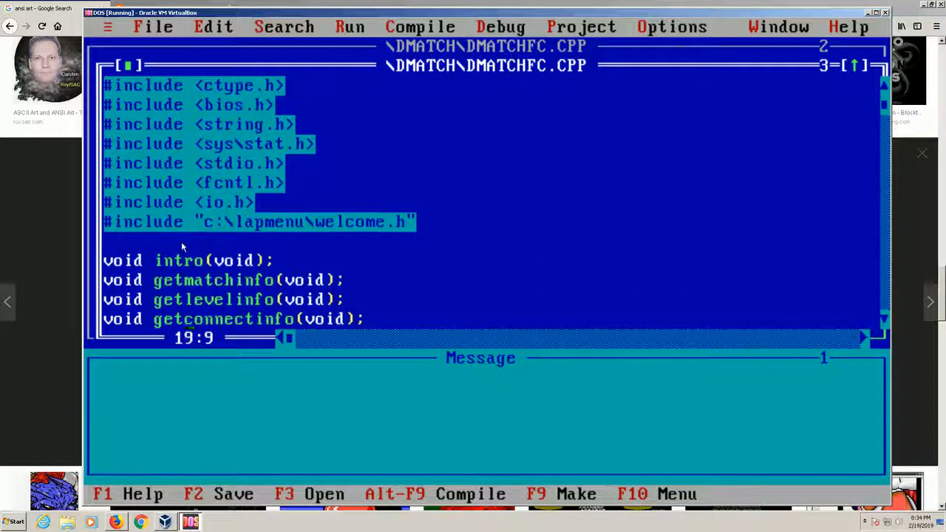
pyautogui.scroll(-3)
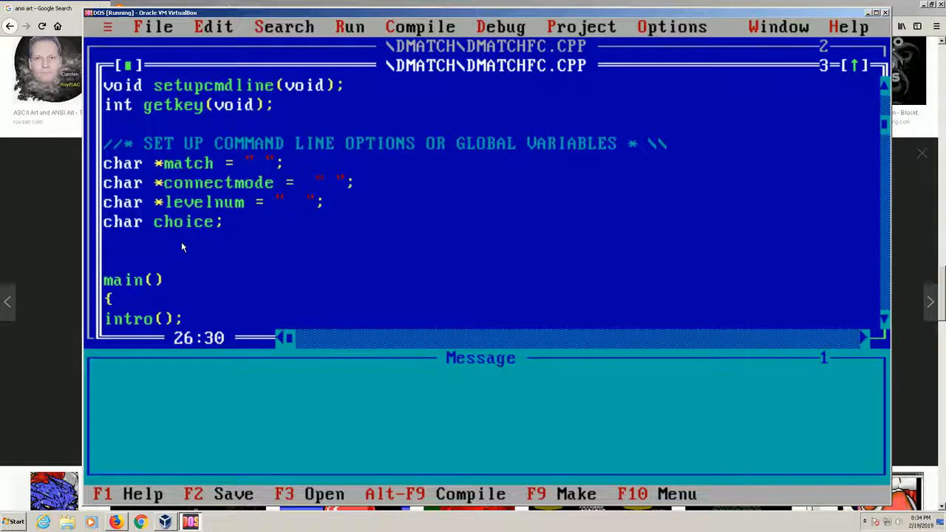
pyautogui.scroll(3)
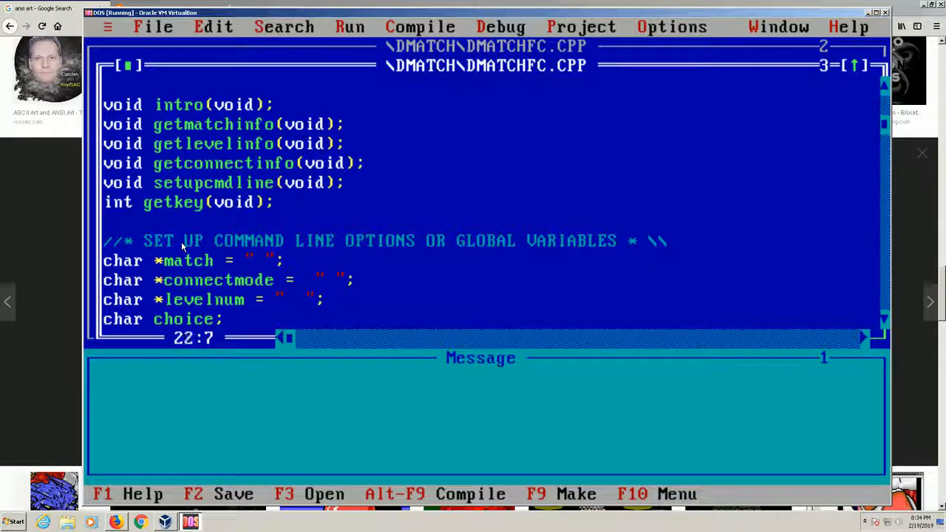
pyautogui.press('Down')
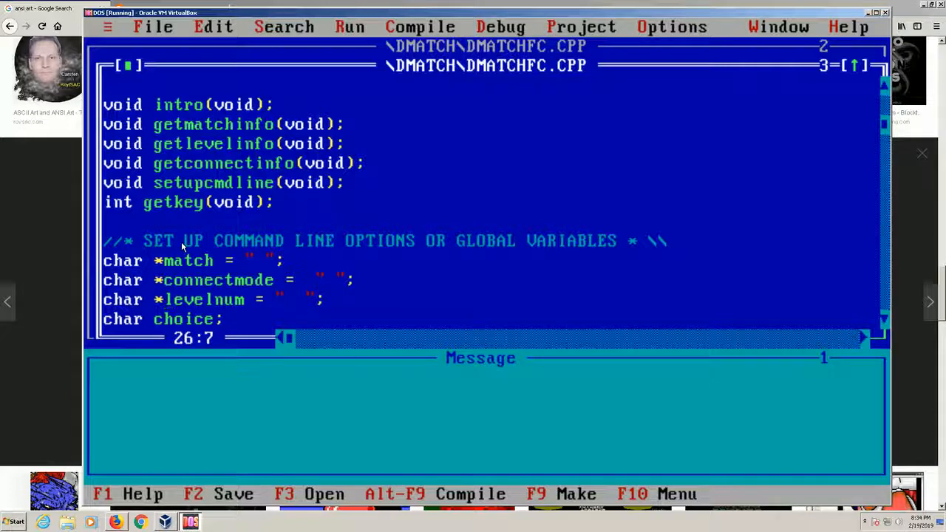
pyautogui.scroll(-3)
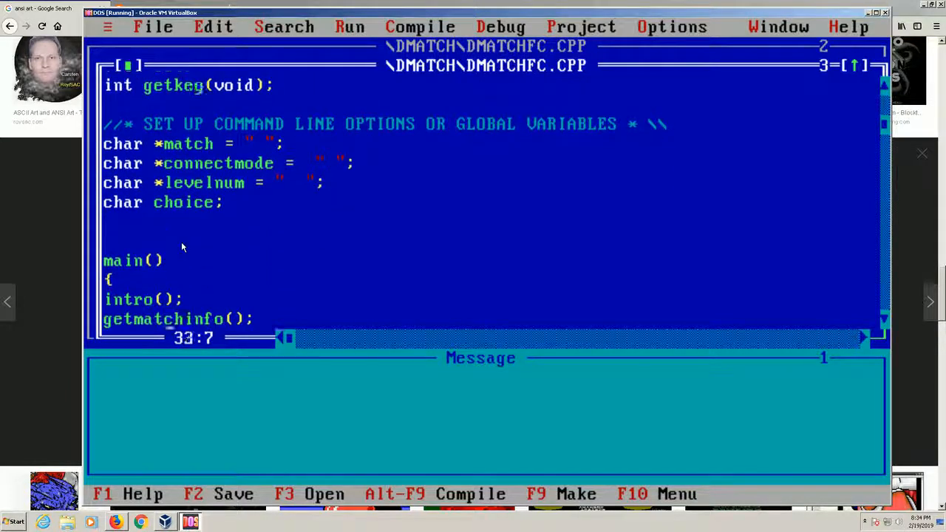
pyautogui.scroll(-3)
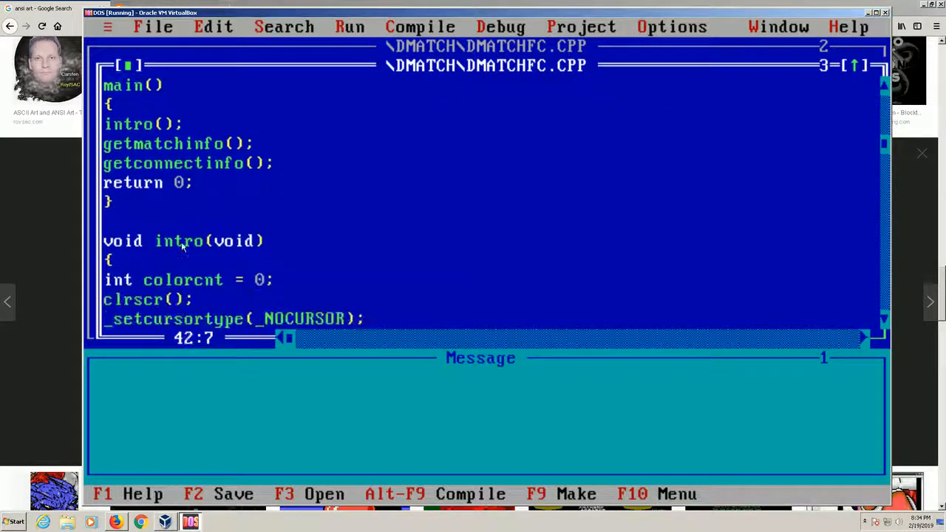
pyautogui.scroll(-3)
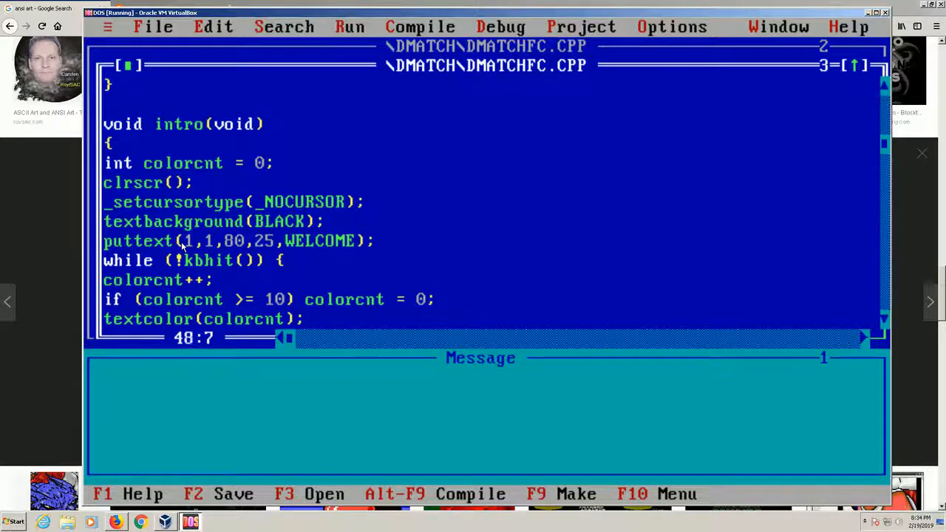
pyautogui.scroll(-3)
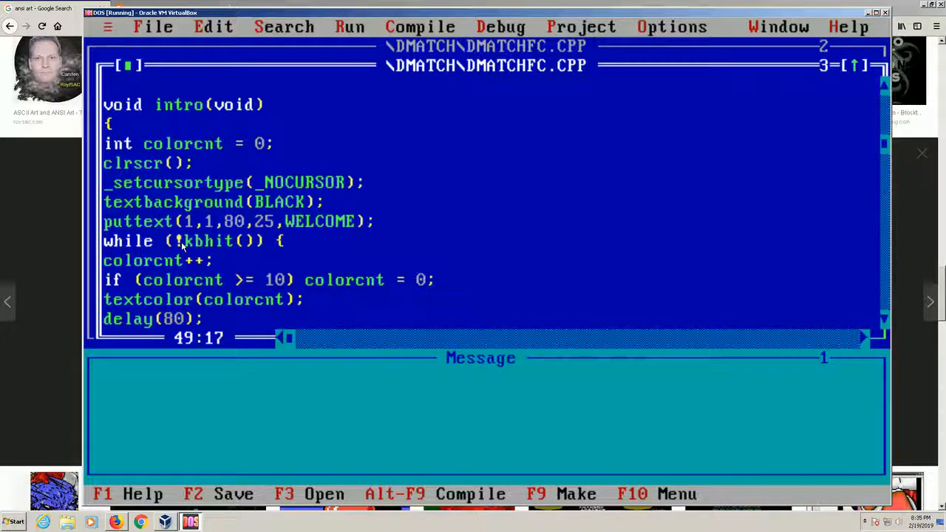
pyautogui.scroll(-3)
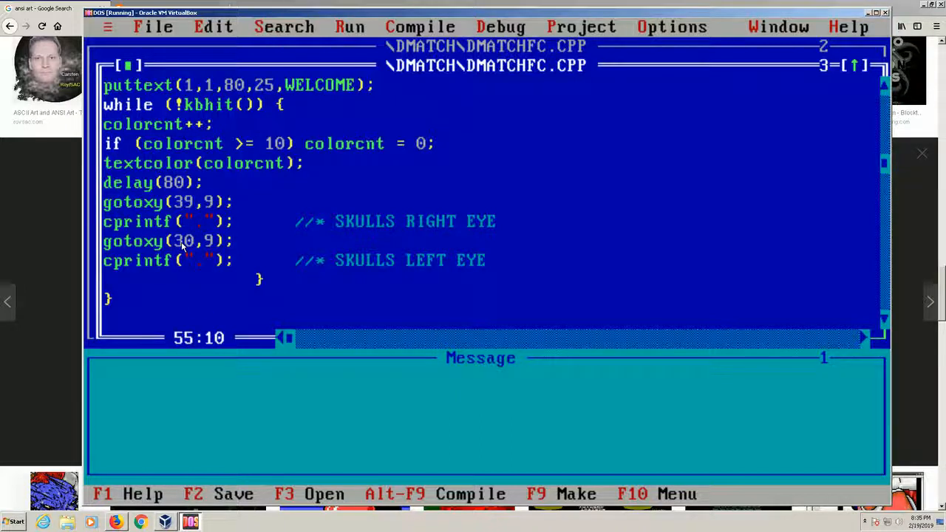
pyautogui.scroll(-3)
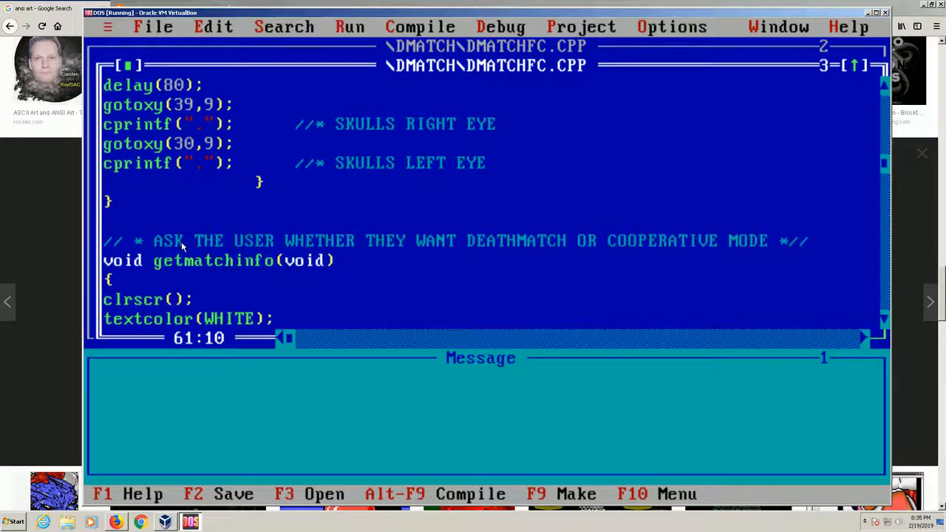
pyautogui.scroll(-3)
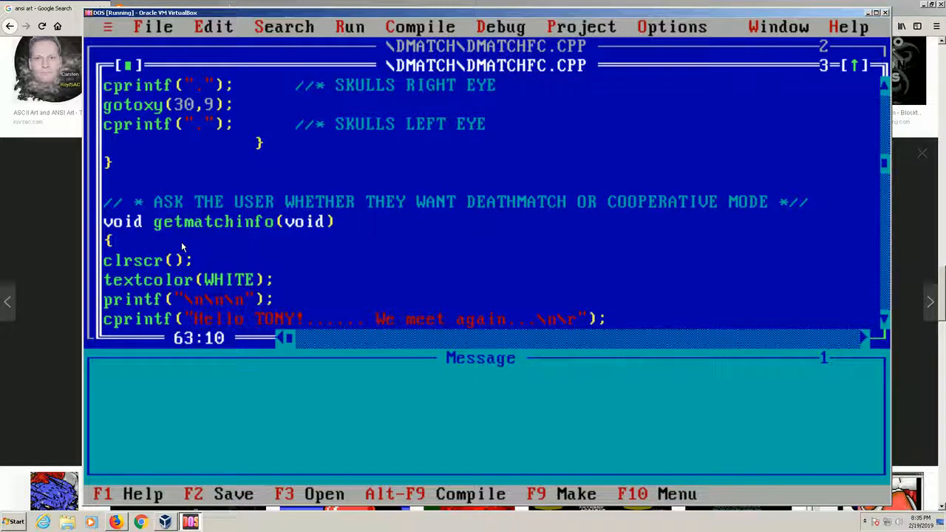
pyautogui.scroll(-3)
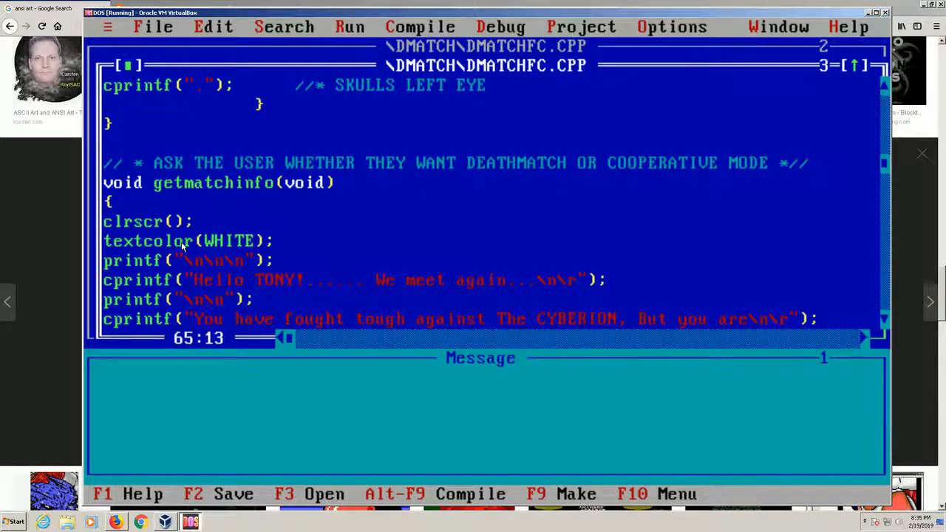
pyautogui.scroll(-3)
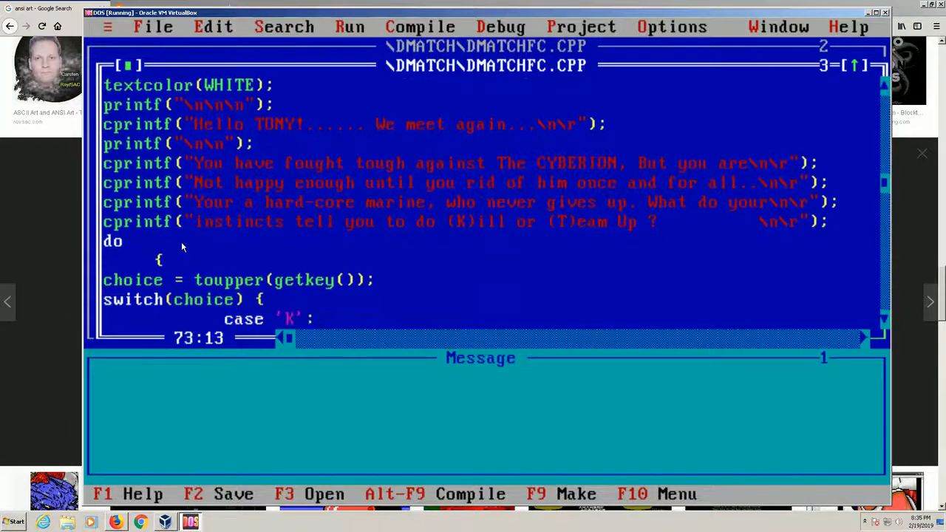
pyautogui.scroll(-3)
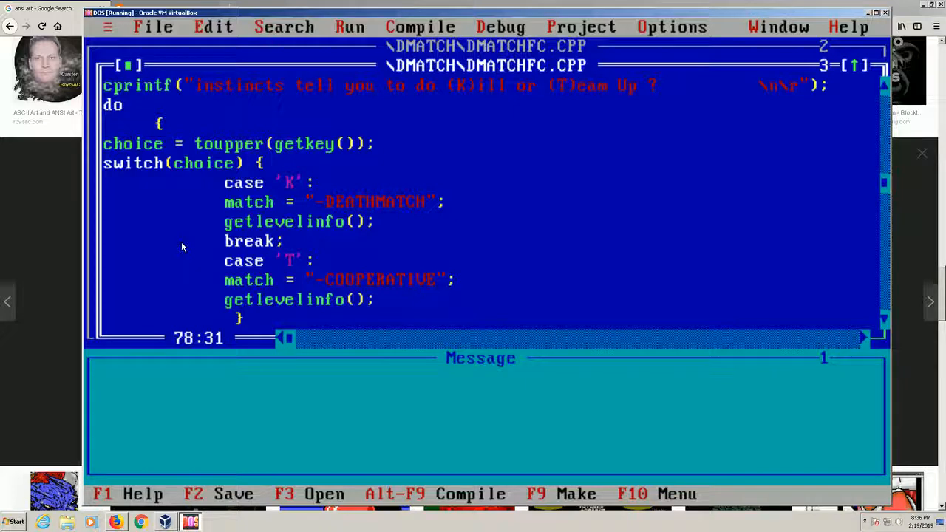
pyautogui.scroll(-3)
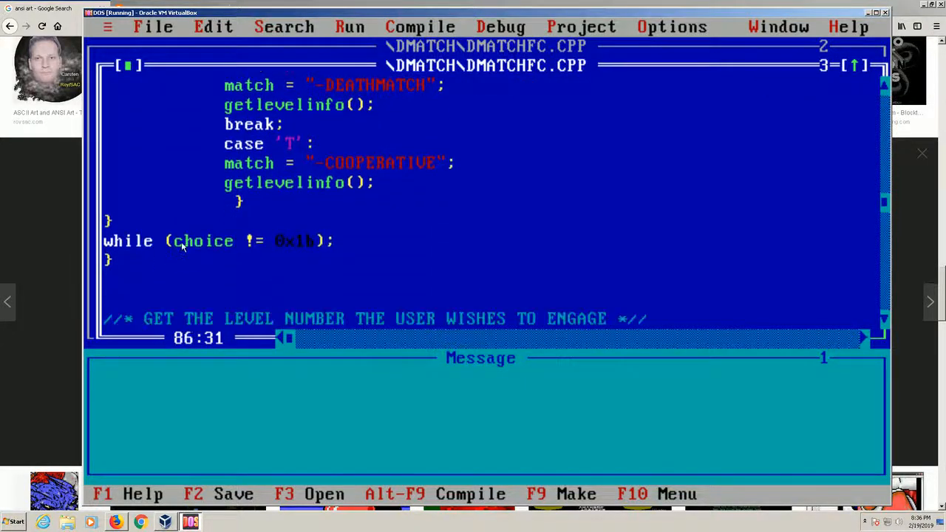
pyautogui.scroll(-3)
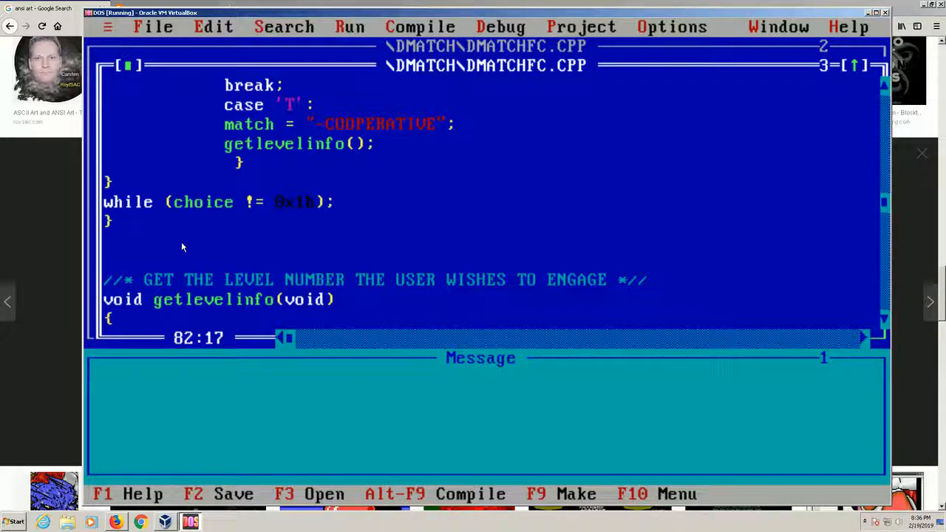
pyautogui.press('Up')
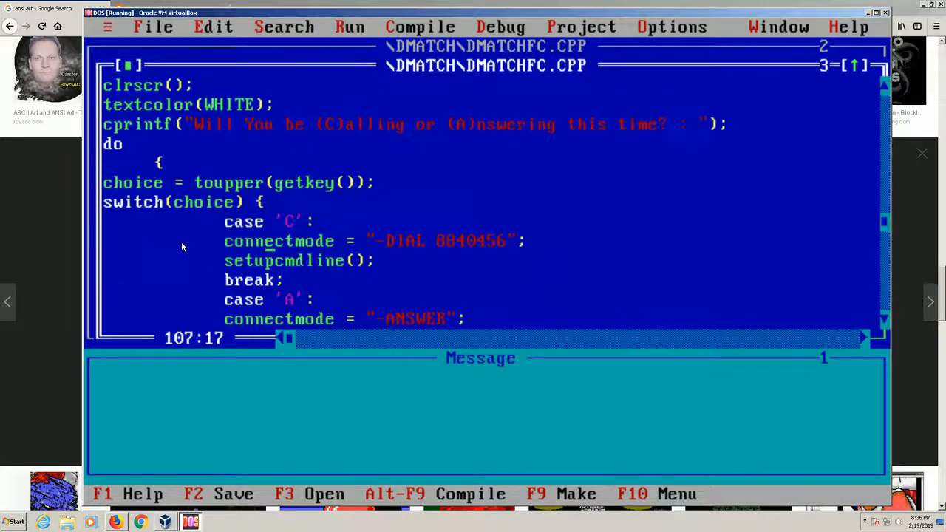
pyautogui.scroll(-3)
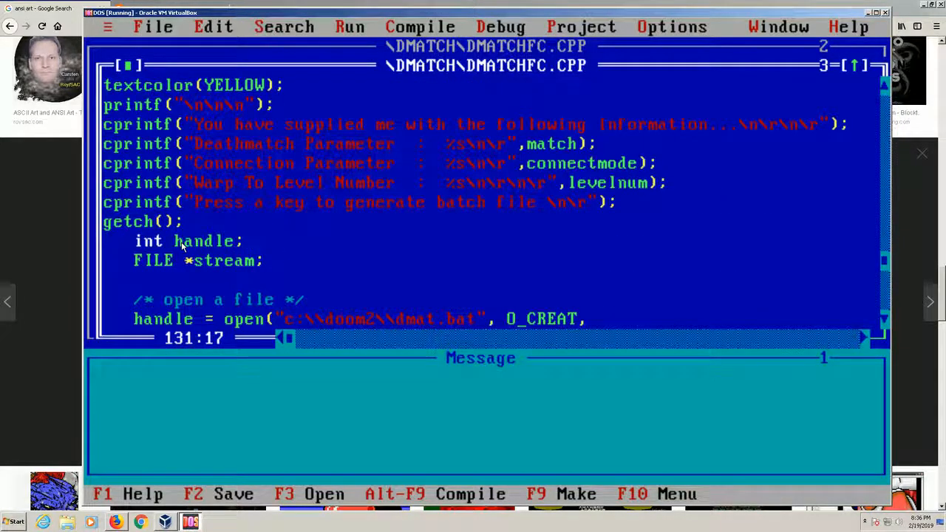
pyautogui.press('Down')
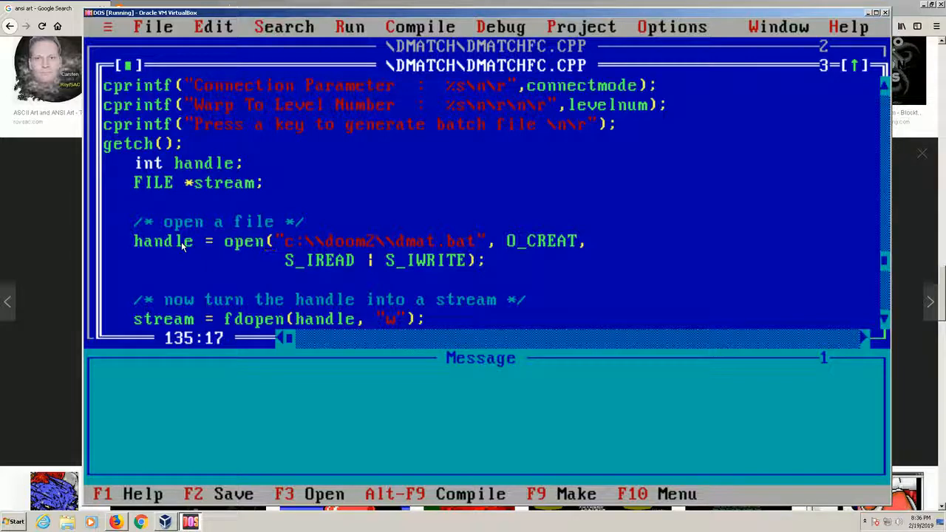
pyautogui.scroll(-3)
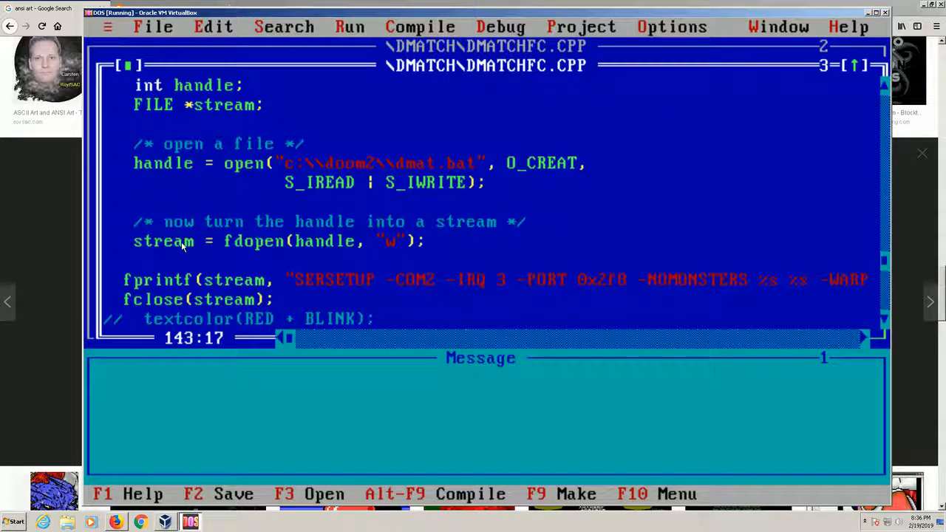
pyautogui.scroll(-3)
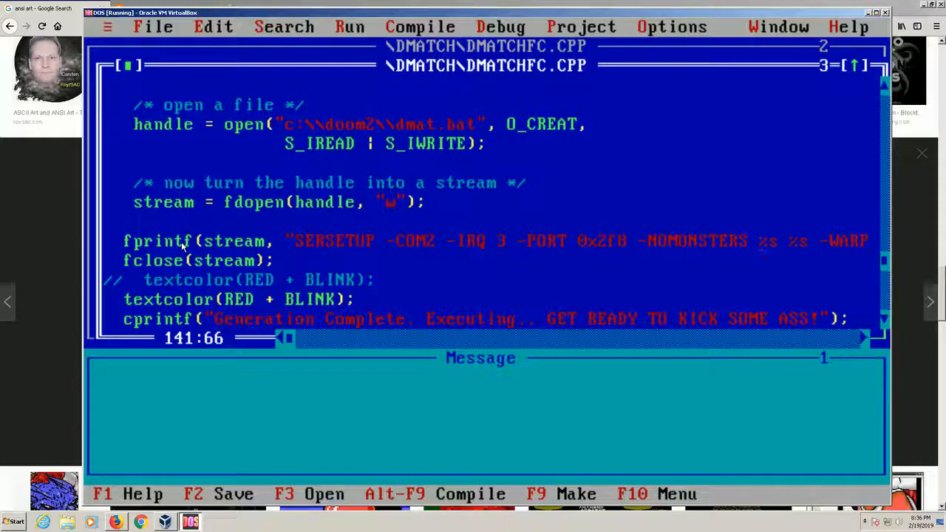
pyautogui.scroll(-3)
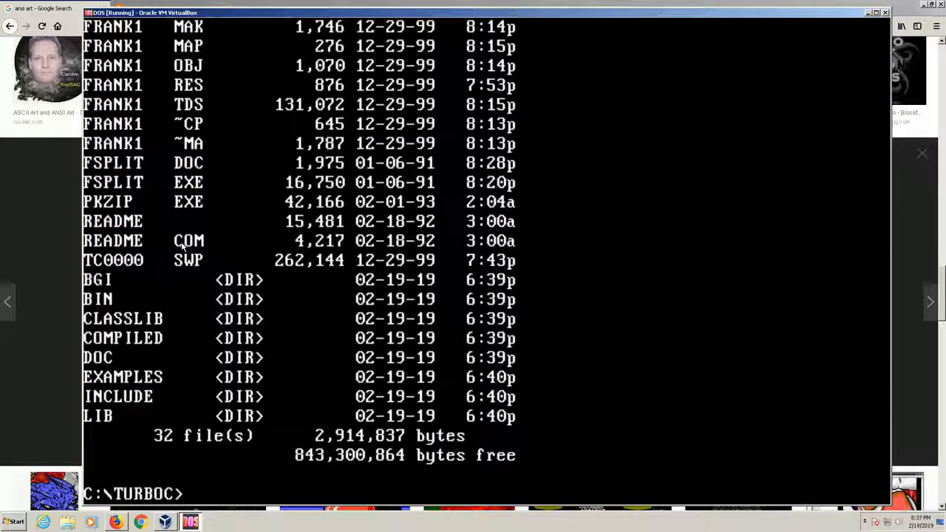
# Change to C:\DMATCH and launch the dmatch setup program until it asks for a level
pyautogui.write('cd \\')
pyautogui.write('dir')
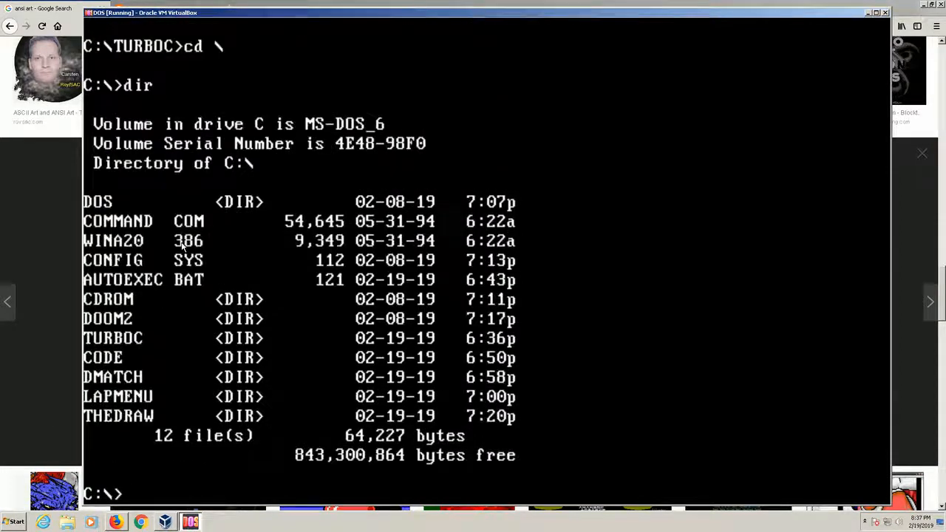
pyautogui.write('cd dma')
pyautogui.write('dmna')
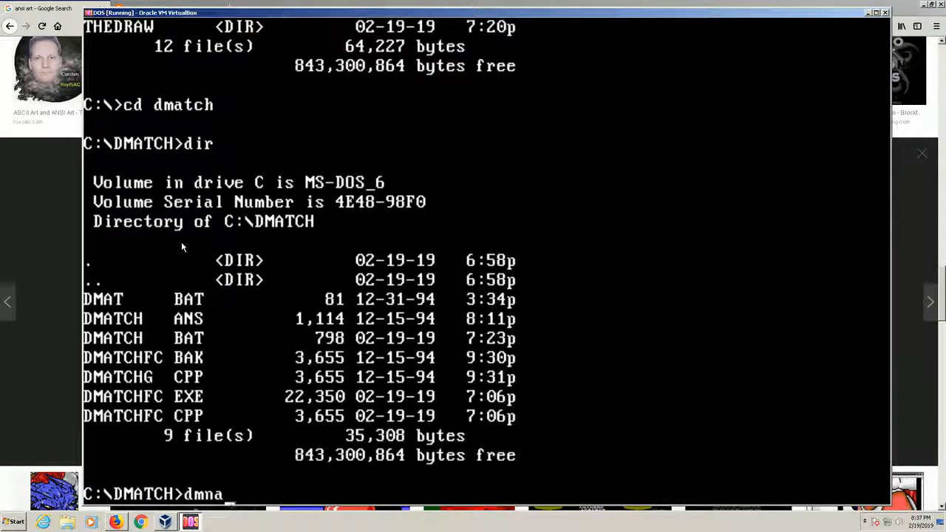
pyautogui.write('tch')
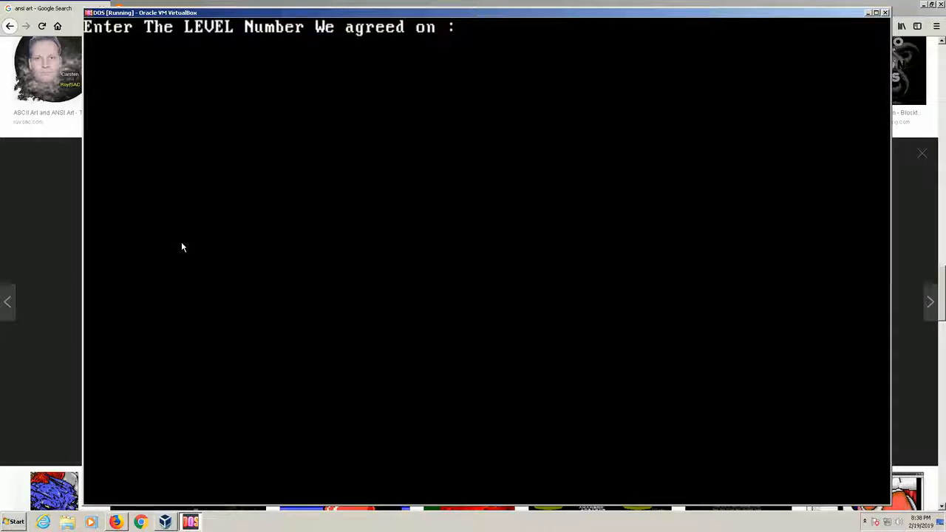
# Enter level 2 to generate the deathmatch batch file, then list the DMATCH folder
pyautogui.write('2')
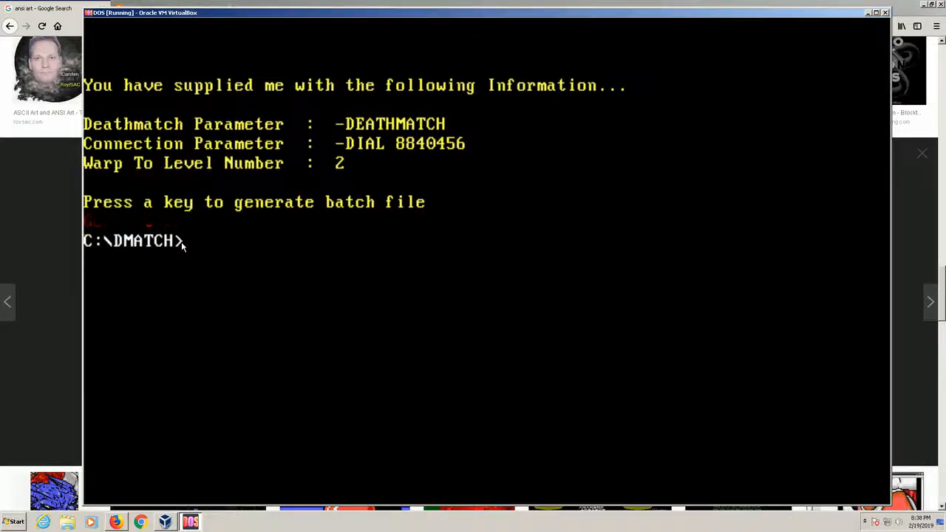
pyautogui.write('dir')
pyautogui.write('edit')
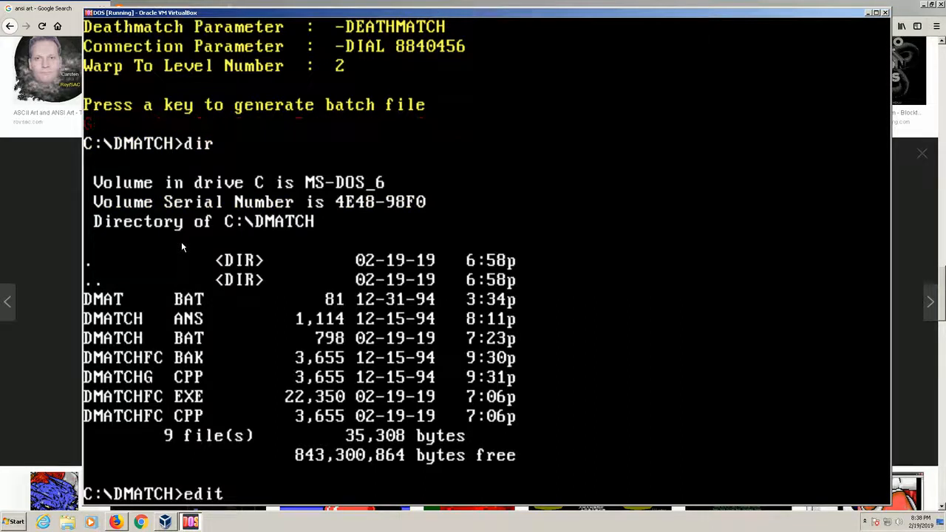
# View DMAT.BAT's SERSETUP -DIAL 8840456 command in EDIT, then exit to the prompt
pyautogui.write('dmat')
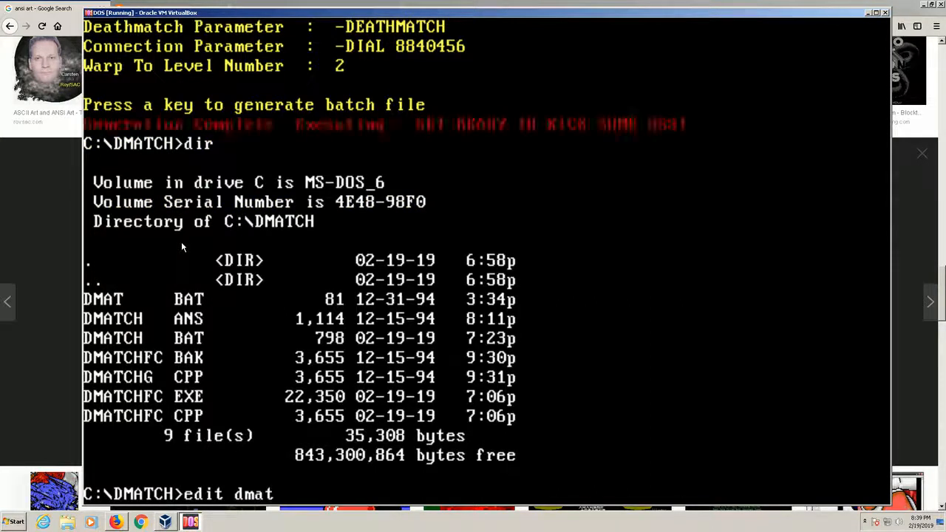
pyautogui.press('Return')
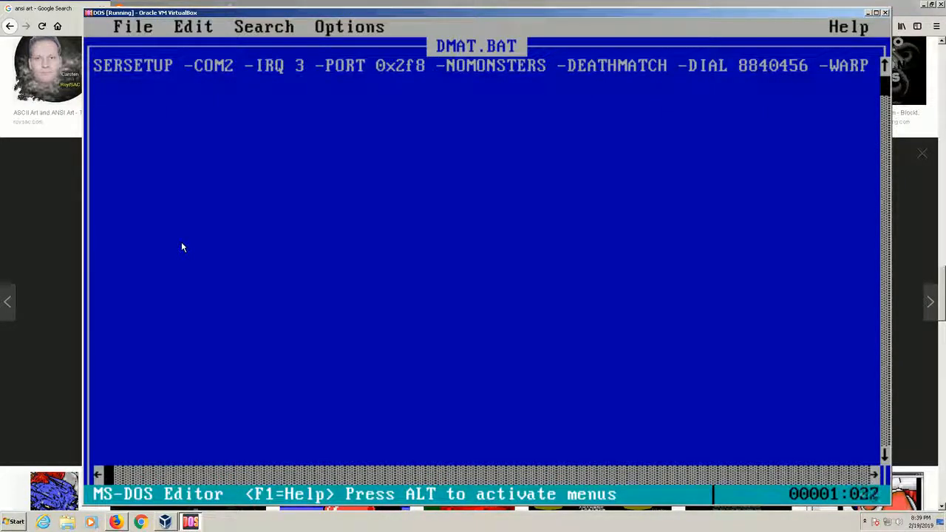
pyautogui.click(133, 27)
pyautogui.write('dir')
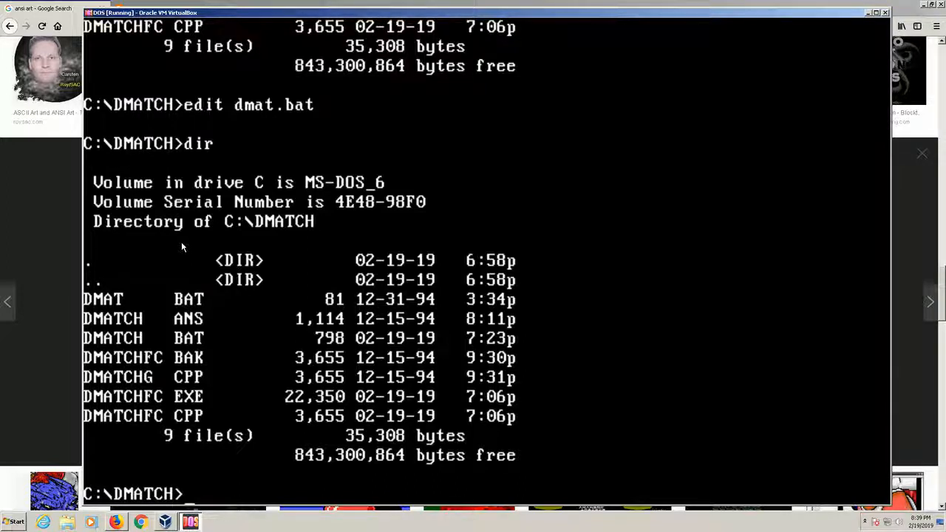
# Return to the C: root and list its DMATCH, DOOM2 and THEDRAW folders
pyautogui.write('exit')
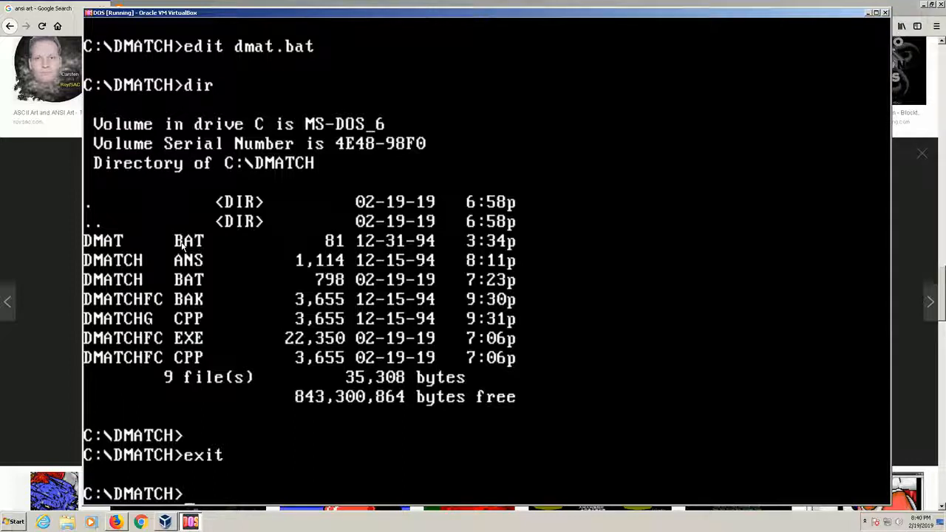
pyautogui.write('exit')
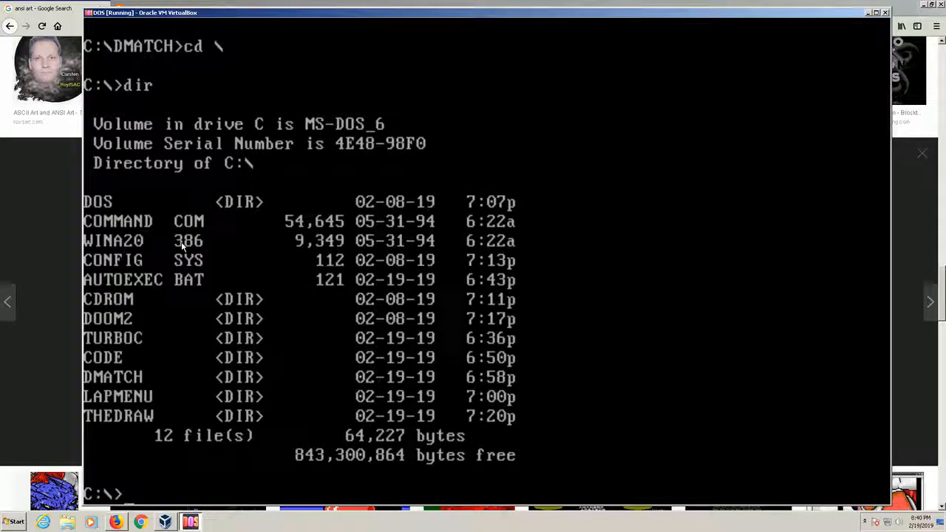
# Launch TheDraw from its folder, dismiss the splash, and view the Extended Character Function Key Sets
pyautogui.write('cd thedr')
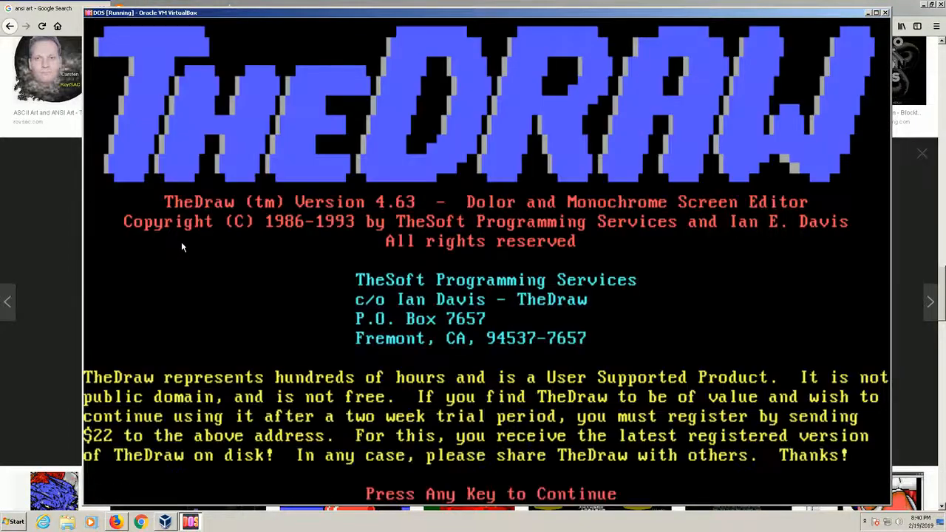
pyautogui.press('space')
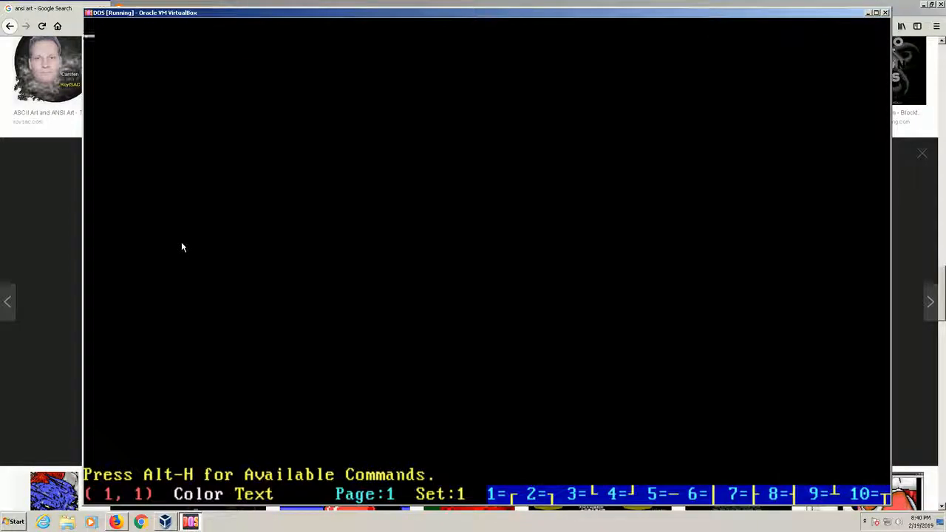
pyautogui.click(137, 27)
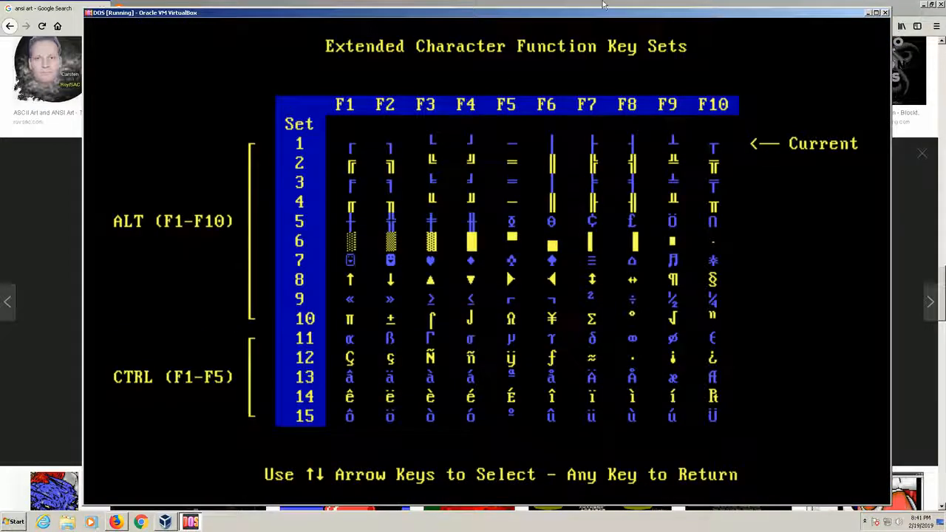
pyautogui.moveTo(434, 164)
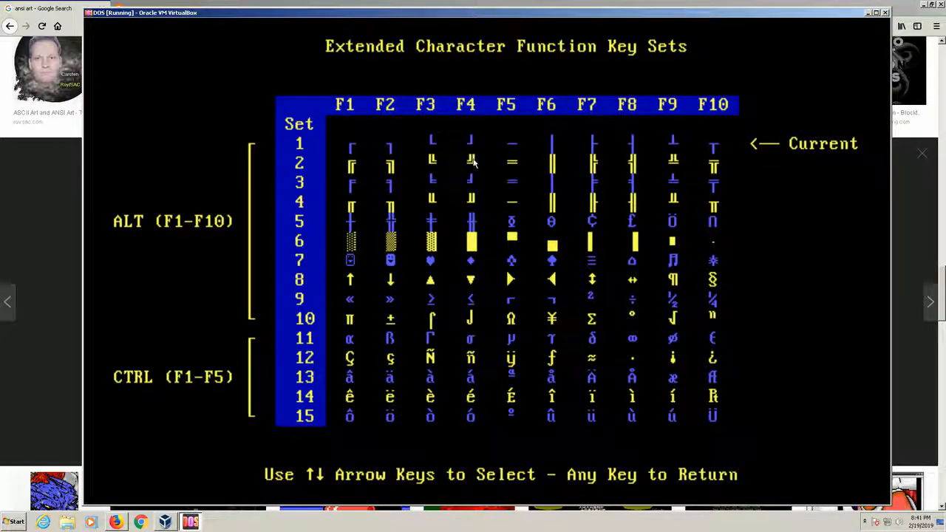
pyautogui.moveTo(464, 175)
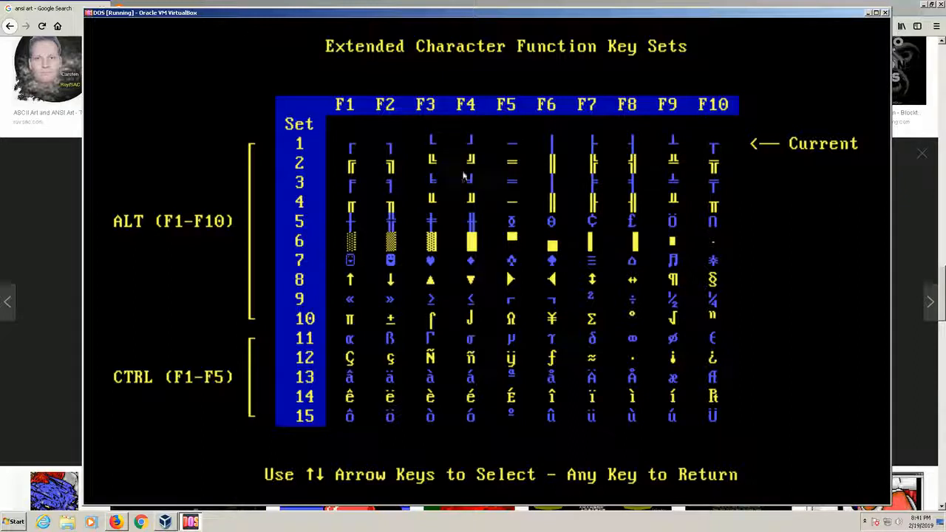
pyautogui.moveTo(331, 240)
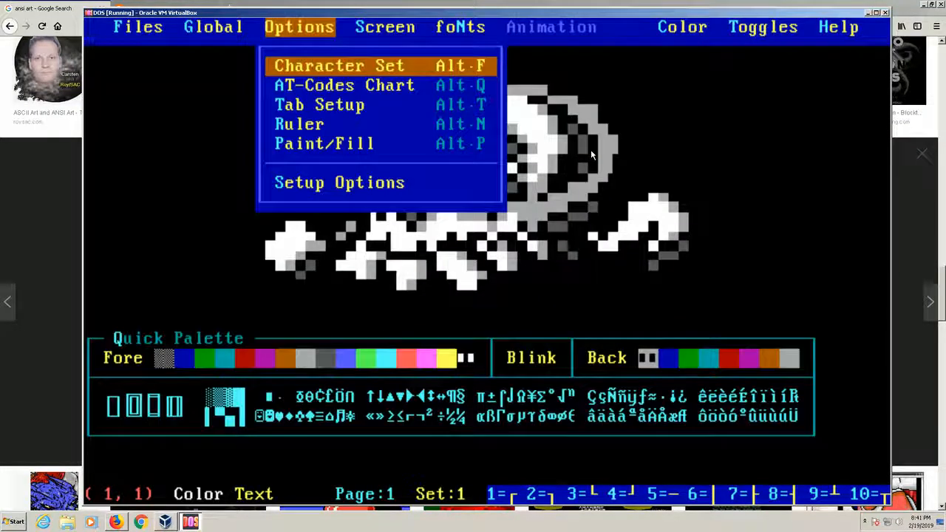
# Bring up the Files > Load picker and browse from C:\LAPMENU to C:\THEDRAW
pyautogui.click(138, 26)
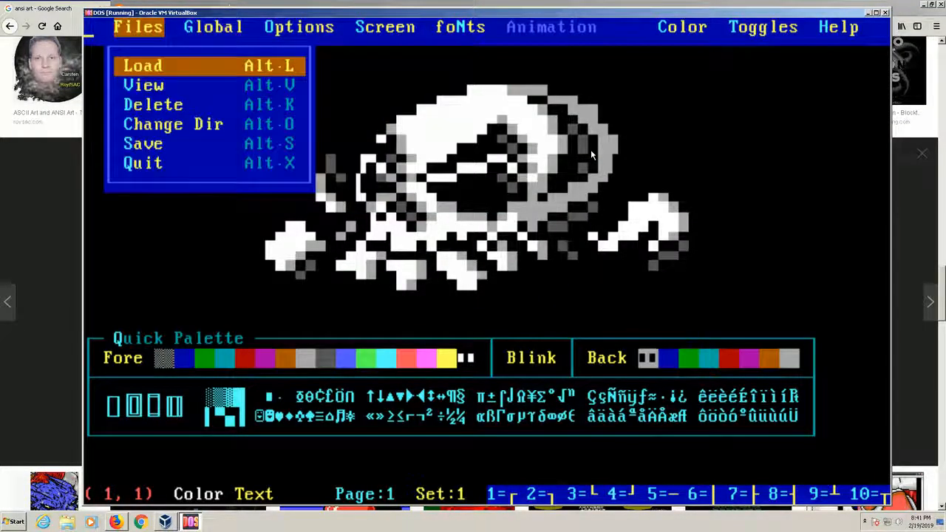
pyautogui.click(143, 65)
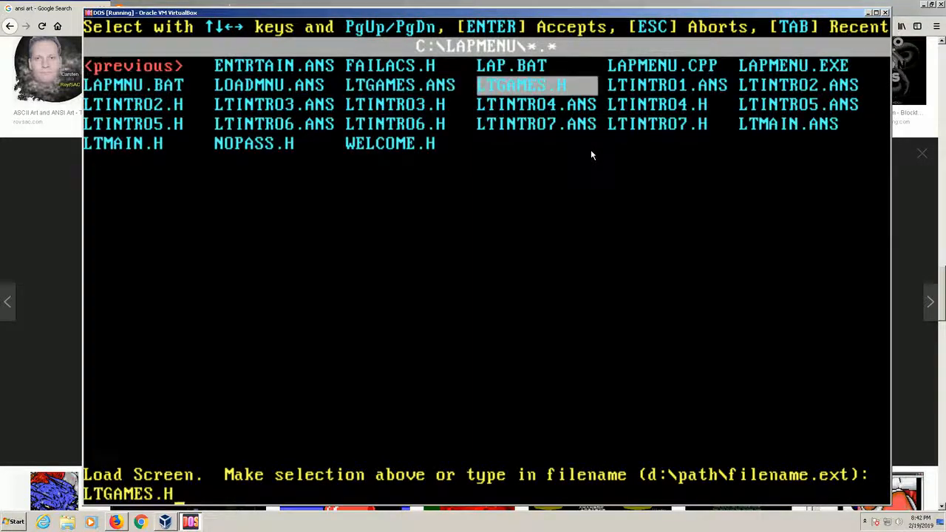
pyautogui.press('Return')
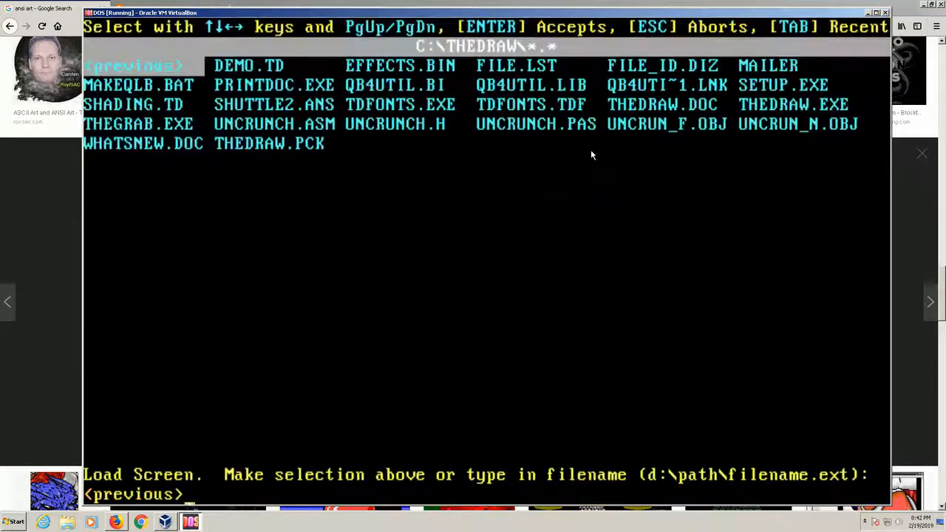
# Load the selected file onto the canvas, then start loading another screen
pyautogui.click(662, 104)
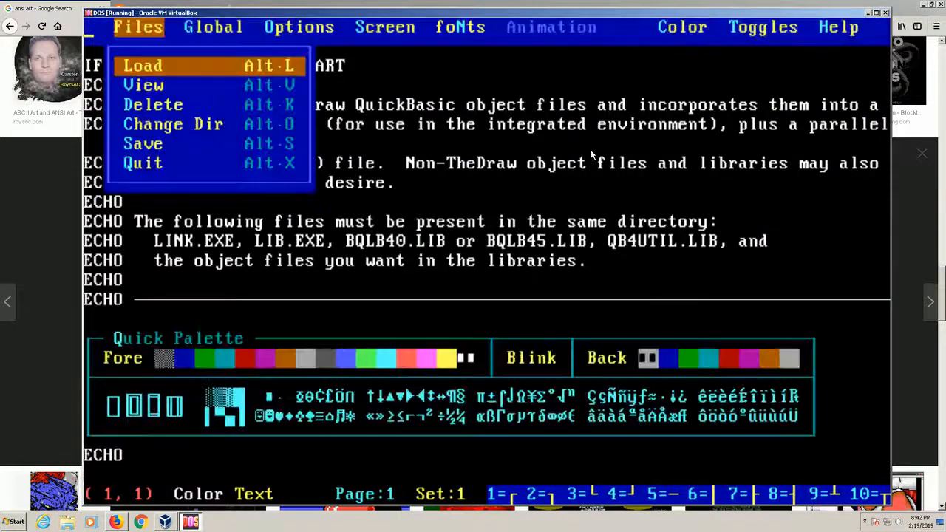
pyautogui.click(143, 65)
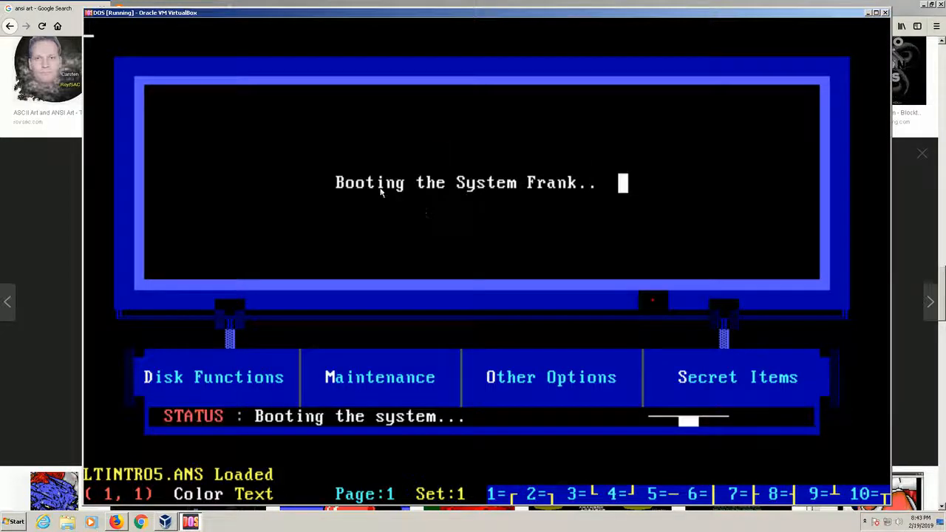
pyautogui.moveTo(362, 219)
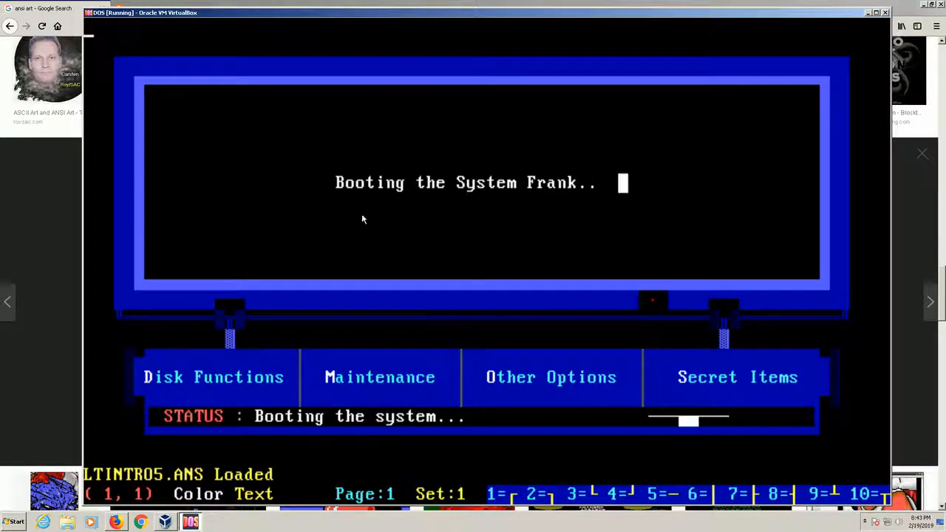
pyautogui.moveTo(481, 117)
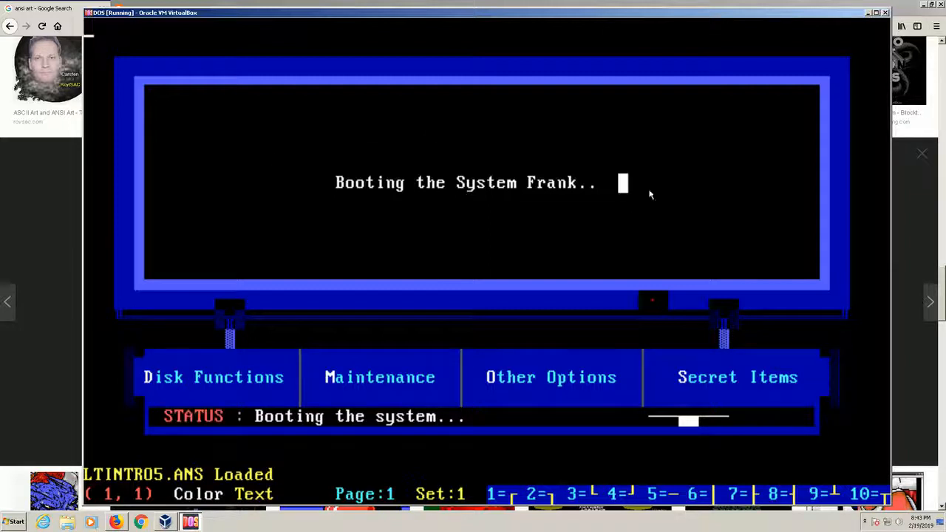
pyautogui.moveTo(658, 381)
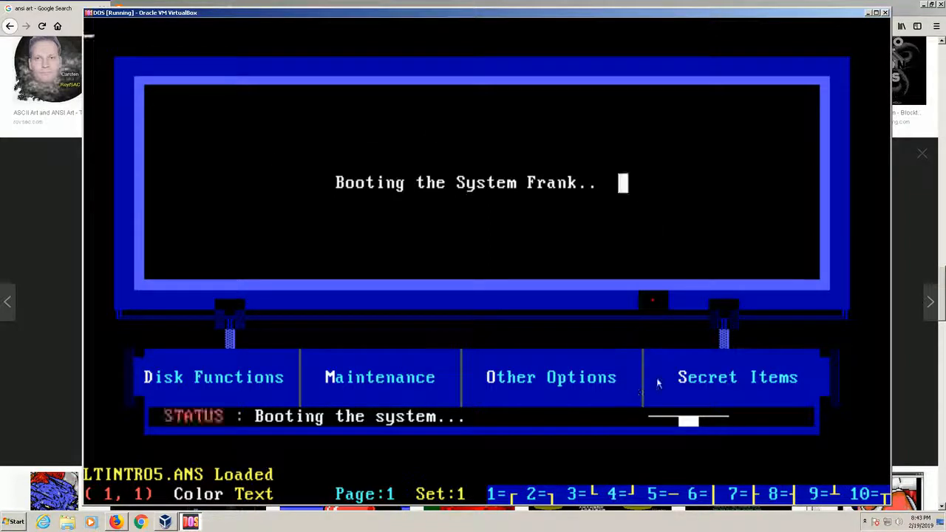
pyautogui.moveTo(624, 119)
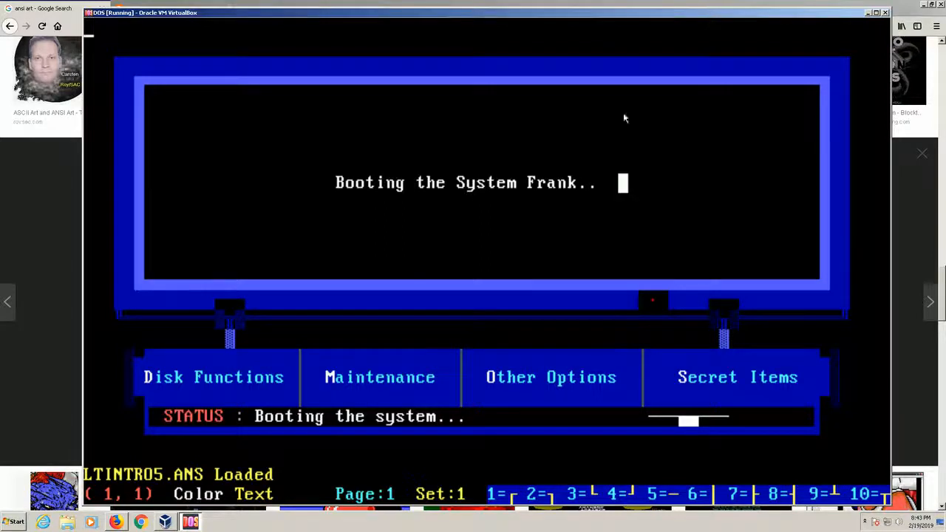
pyautogui.moveTo(605, 196)
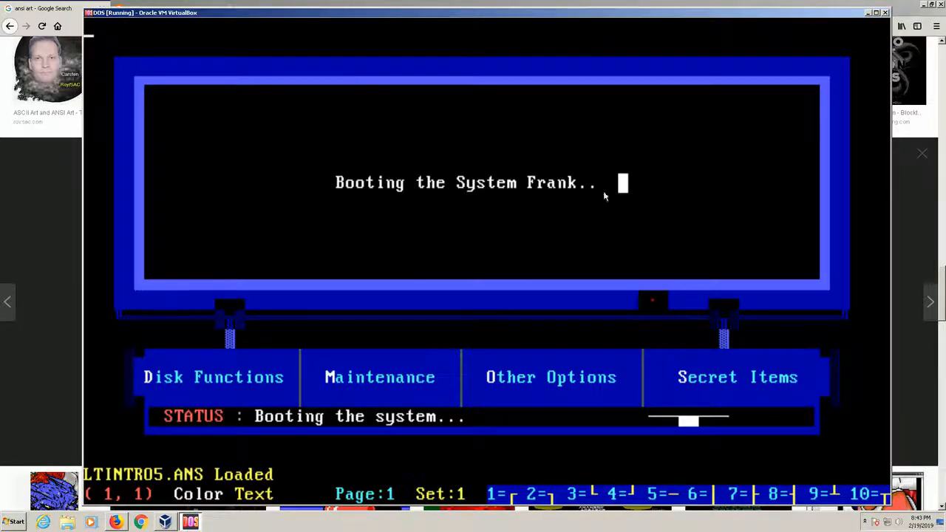
pyautogui.moveTo(291, 128)
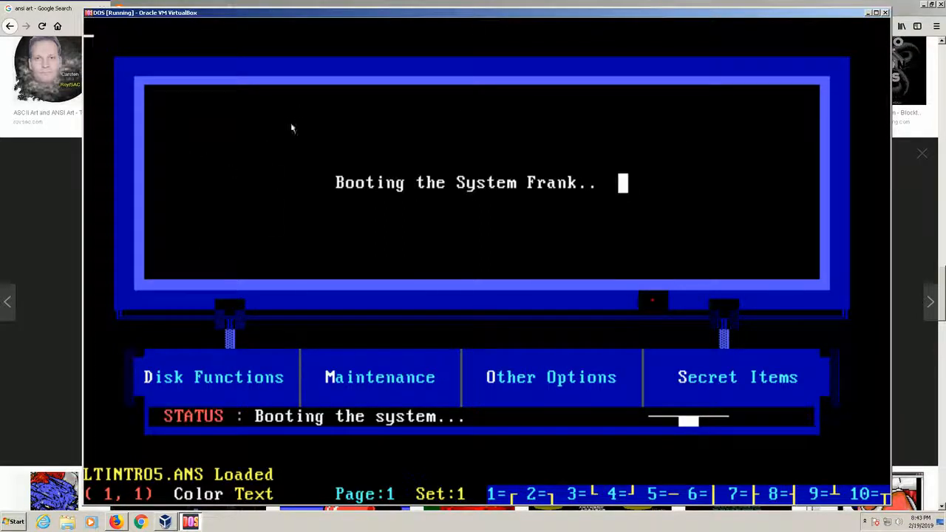
pyautogui.moveTo(402, 162)
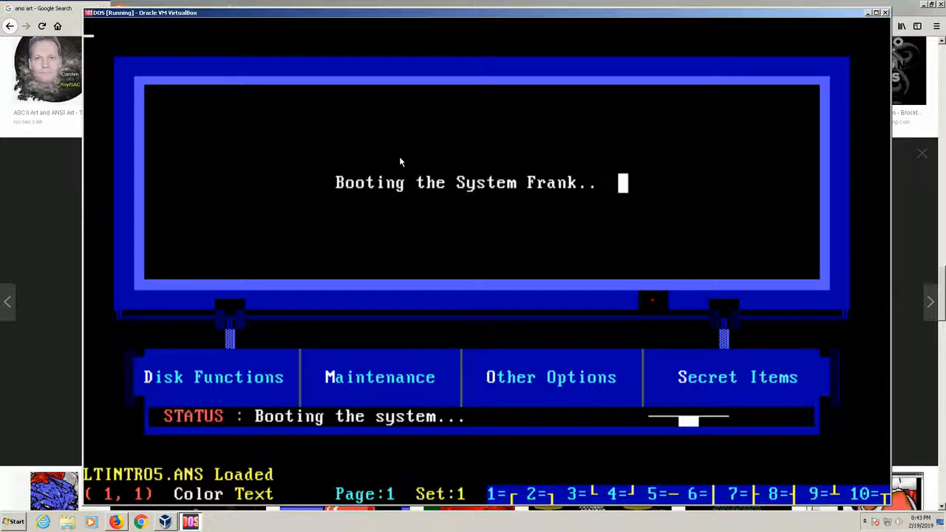